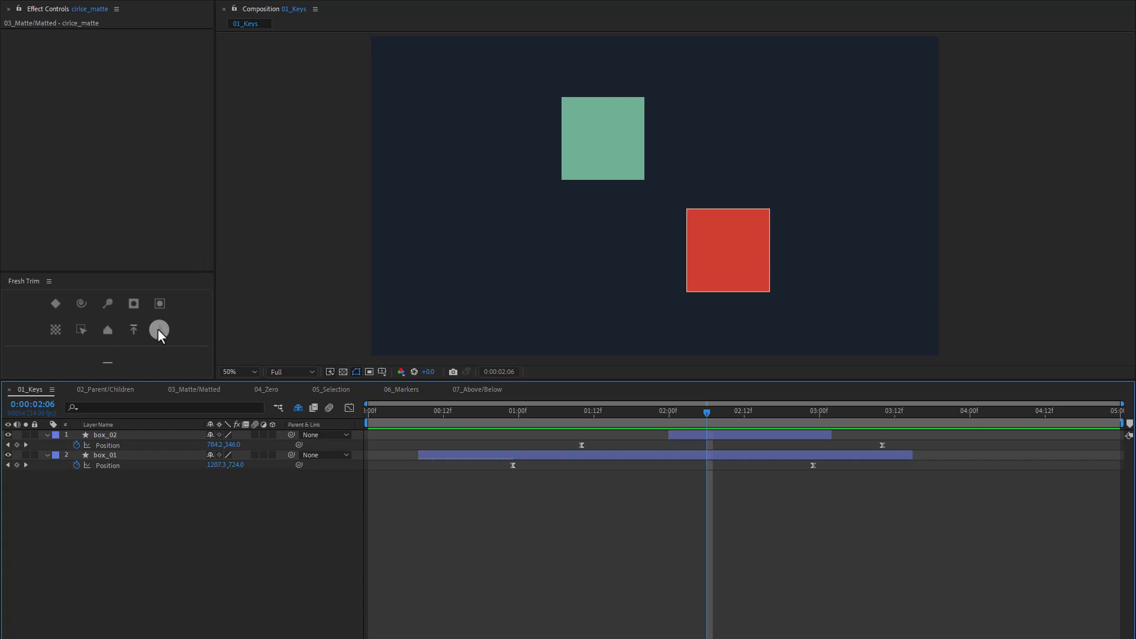
# Step: View and close the Fresh Trim about/help info, then go to 02_Parent/Children
pyautogui.click(48, 281)
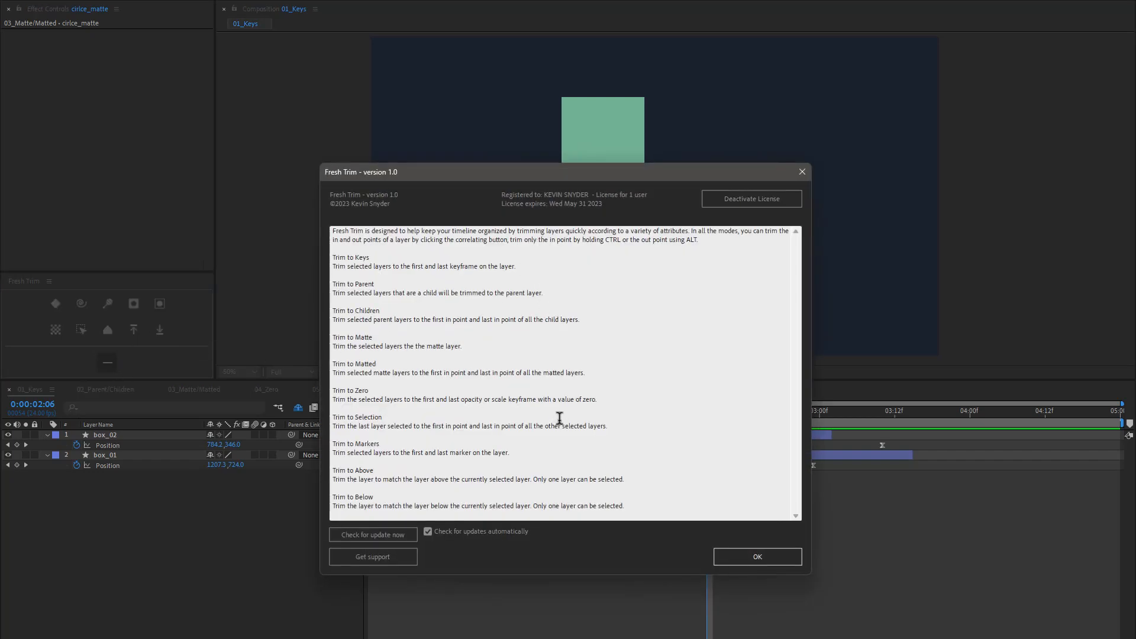
pyautogui.click(756, 556)
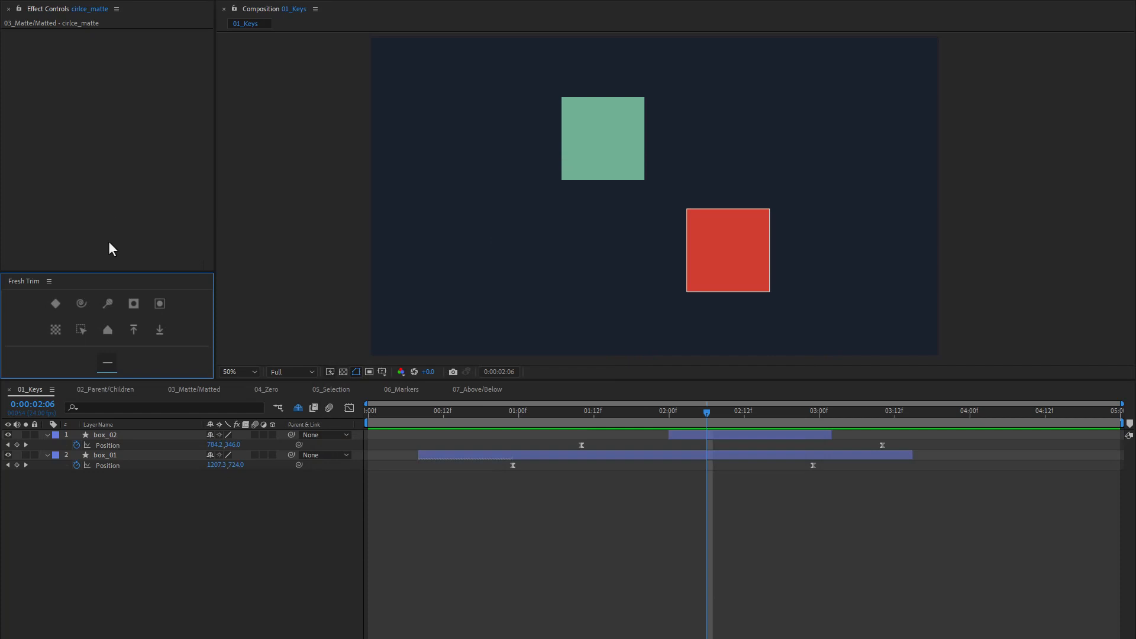
pyautogui.moveTo(111, 271)
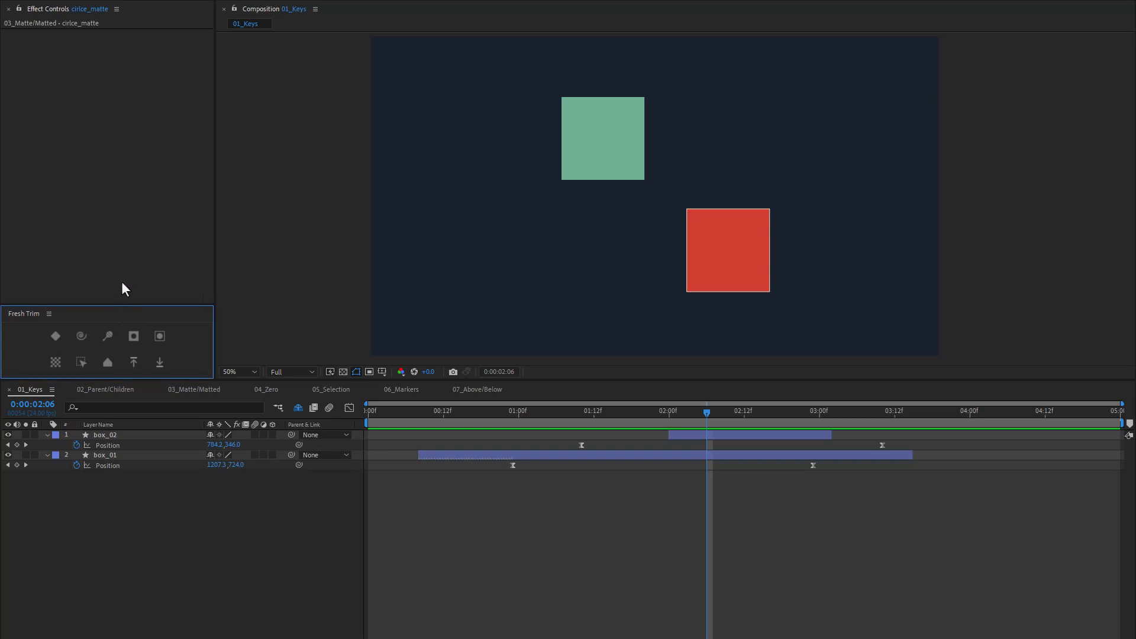
pyautogui.moveTo(114, 255)
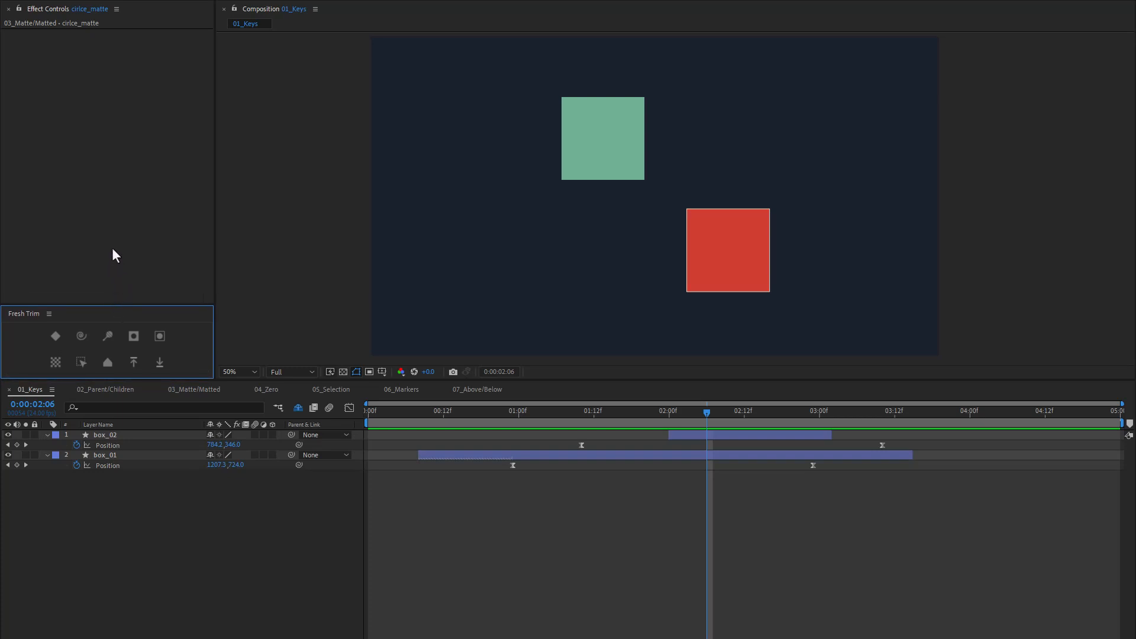
pyautogui.moveTo(70, 297)
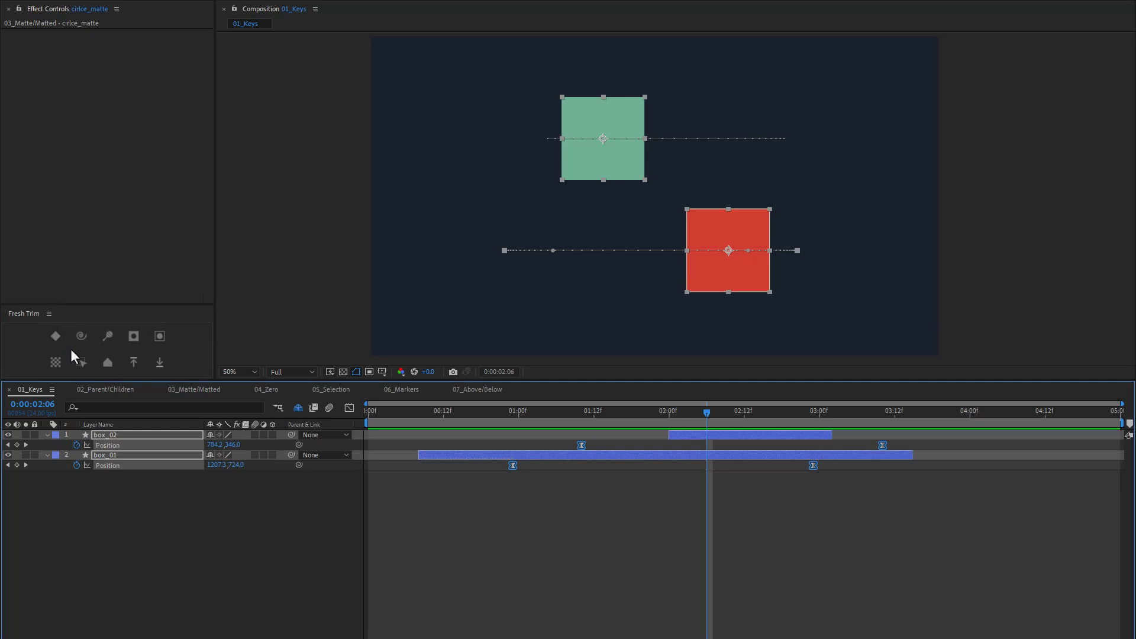
pyautogui.moveTo(55, 336)
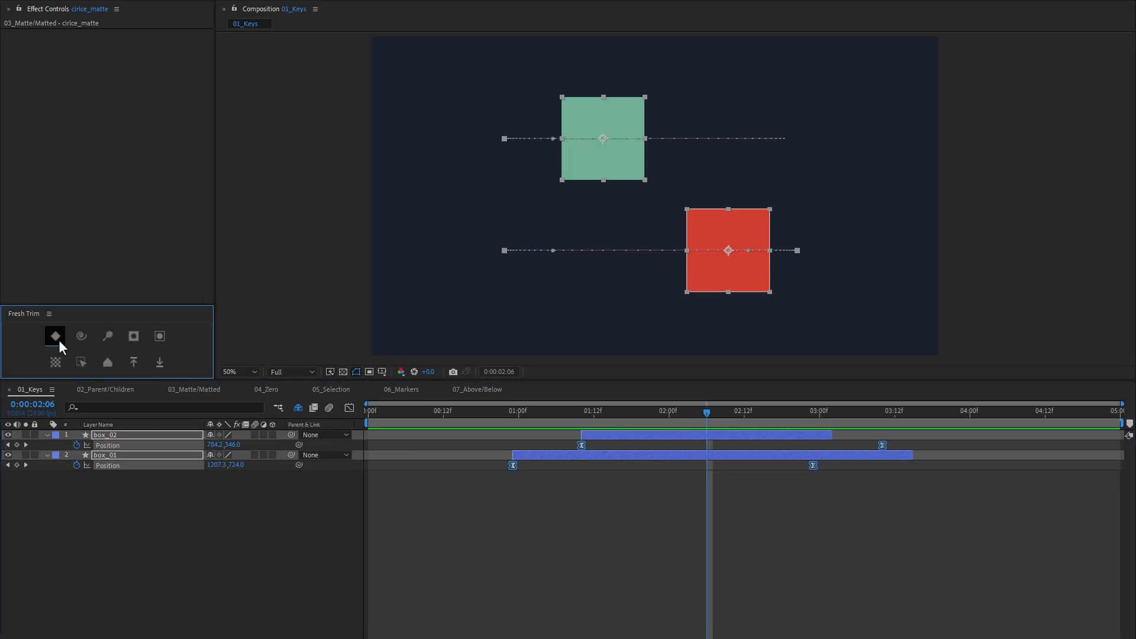
pyautogui.moveTo(109, 355)
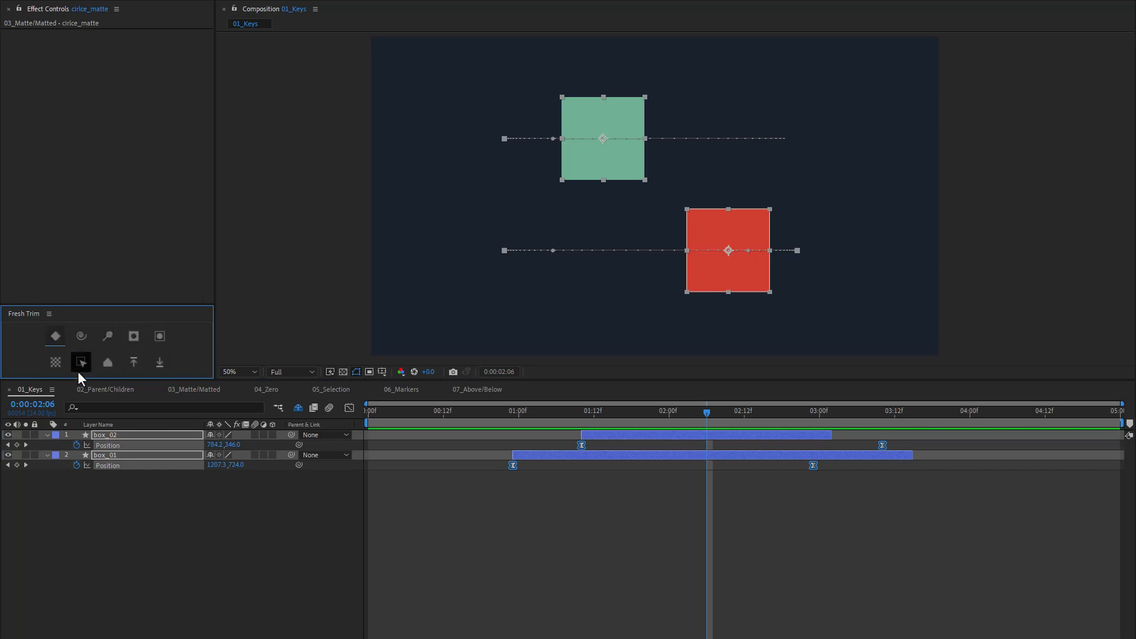
pyautogui.click(105, 389)
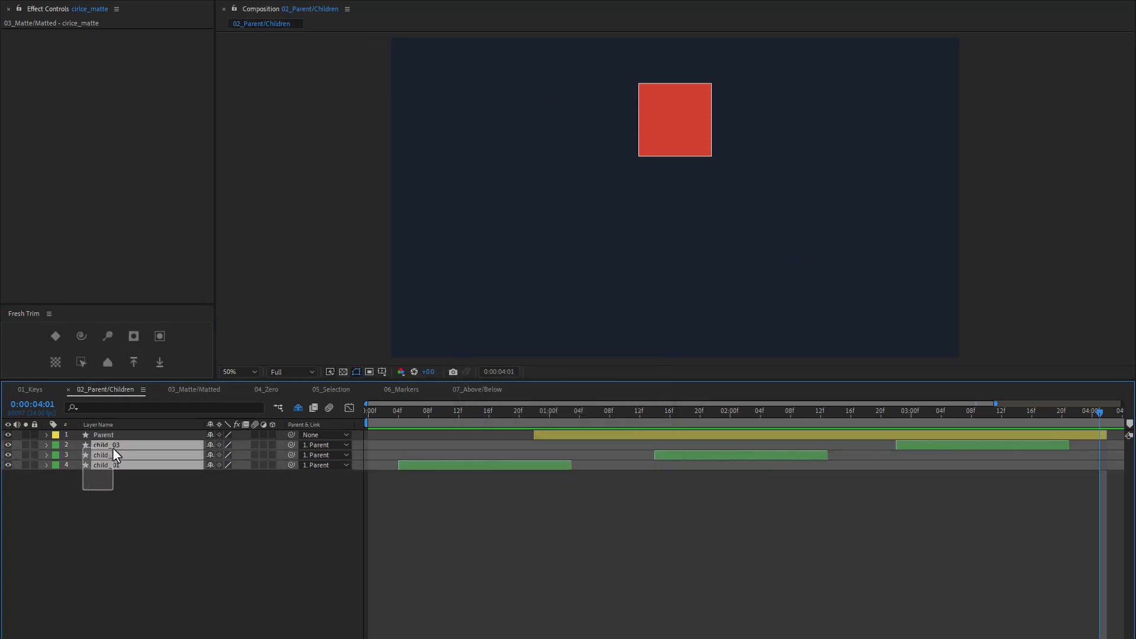
pyautogui.moveTo(81, 335)
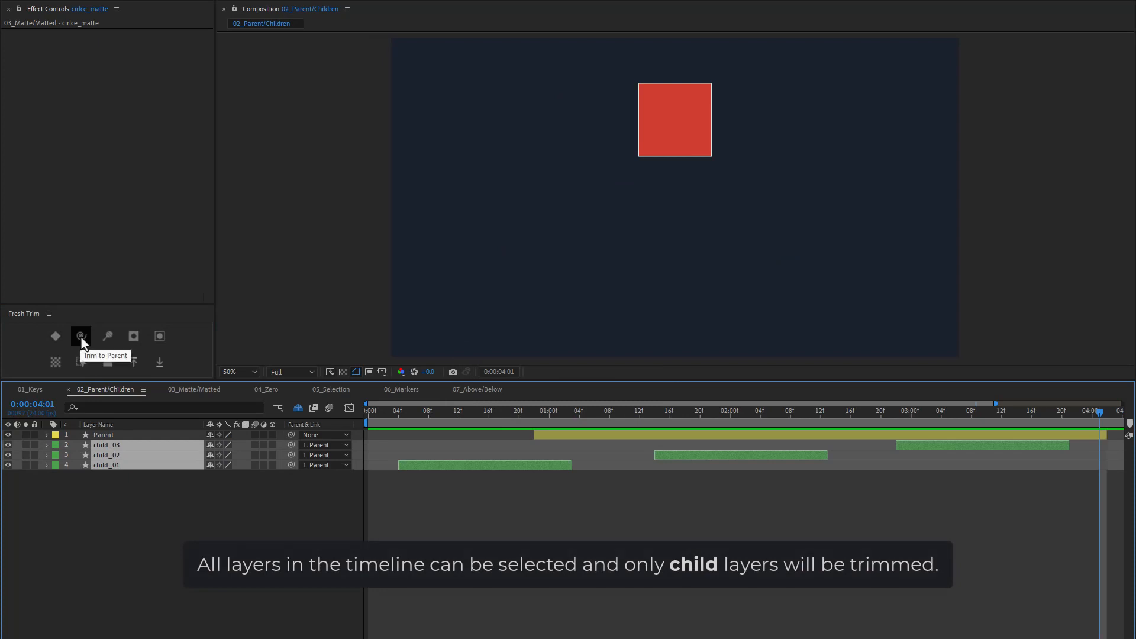
# Step: Trim the child layers to Parent, trim Parent to its children's span, then deselect all
pyautogui.click(81, 335)
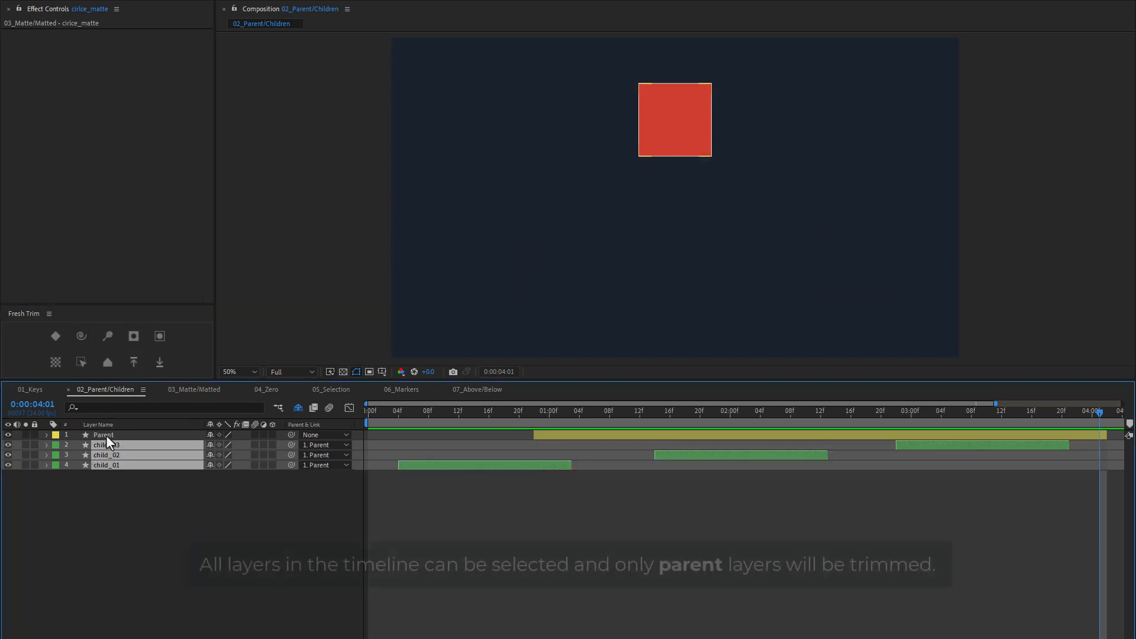
pyautogui.click(102, 435)
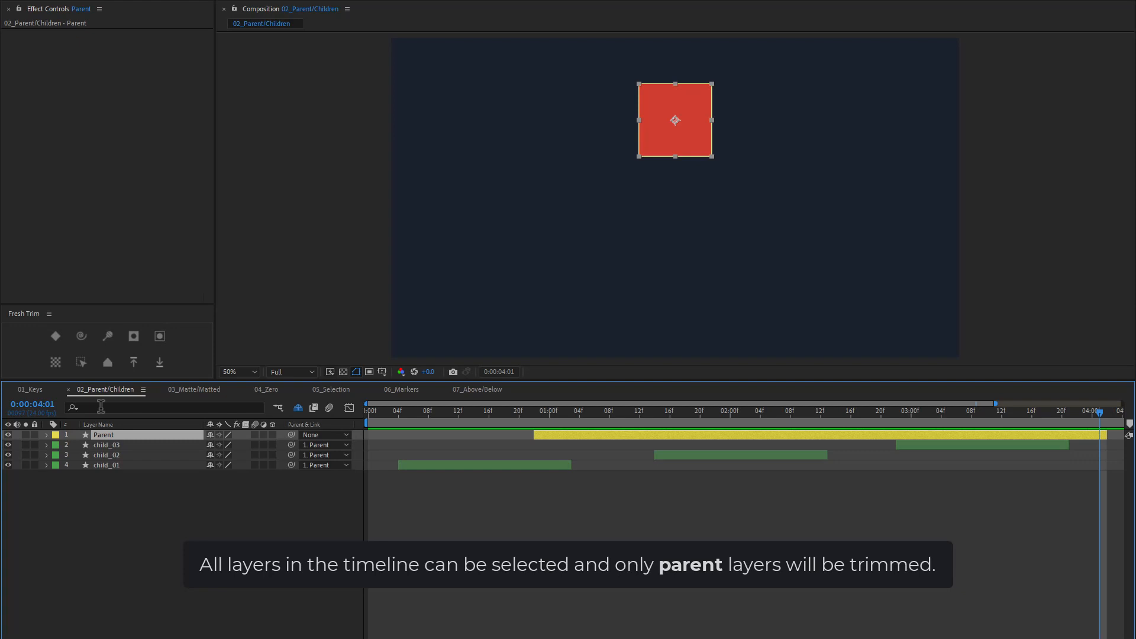
pyautogui.moveTo(106, 336)
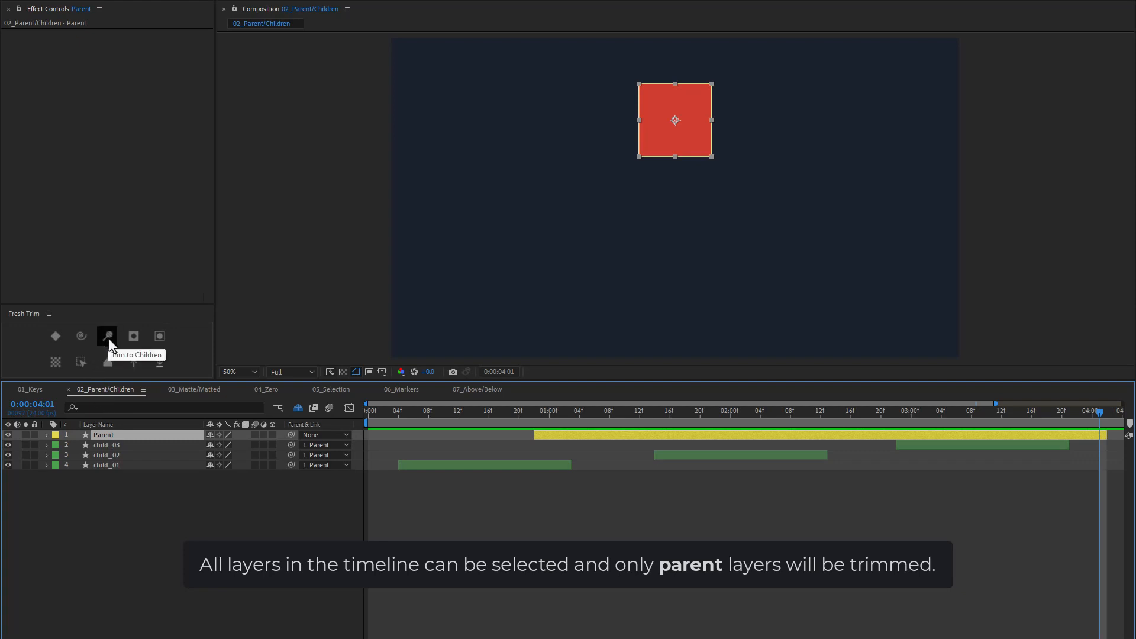
pyautogui.click(105, 336)
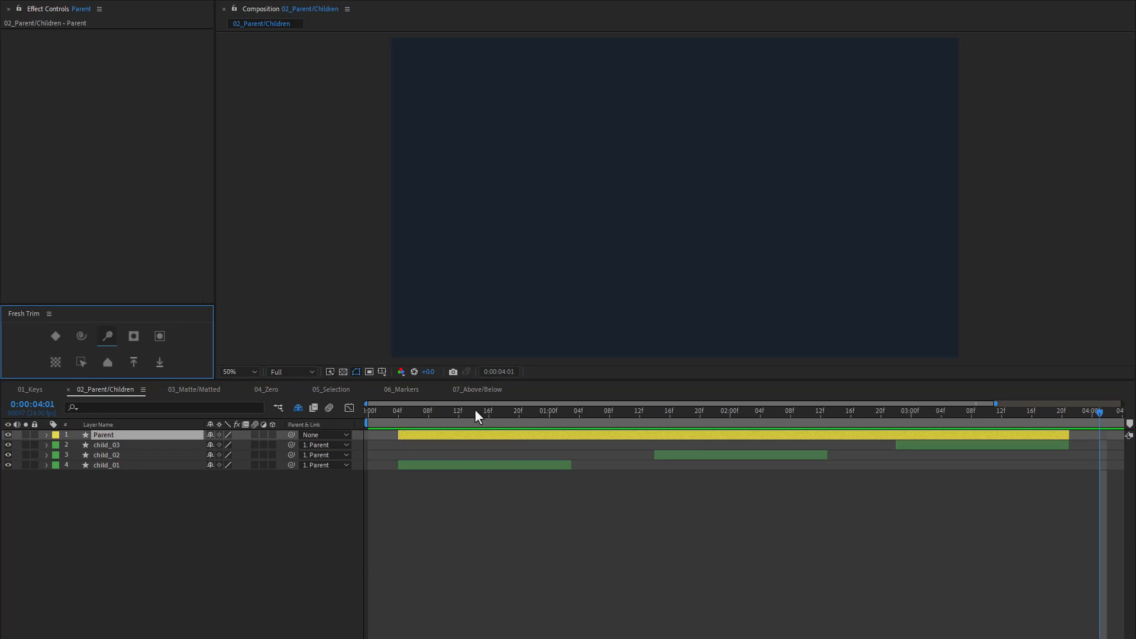
pyautogui.moveTo(1063, 447)
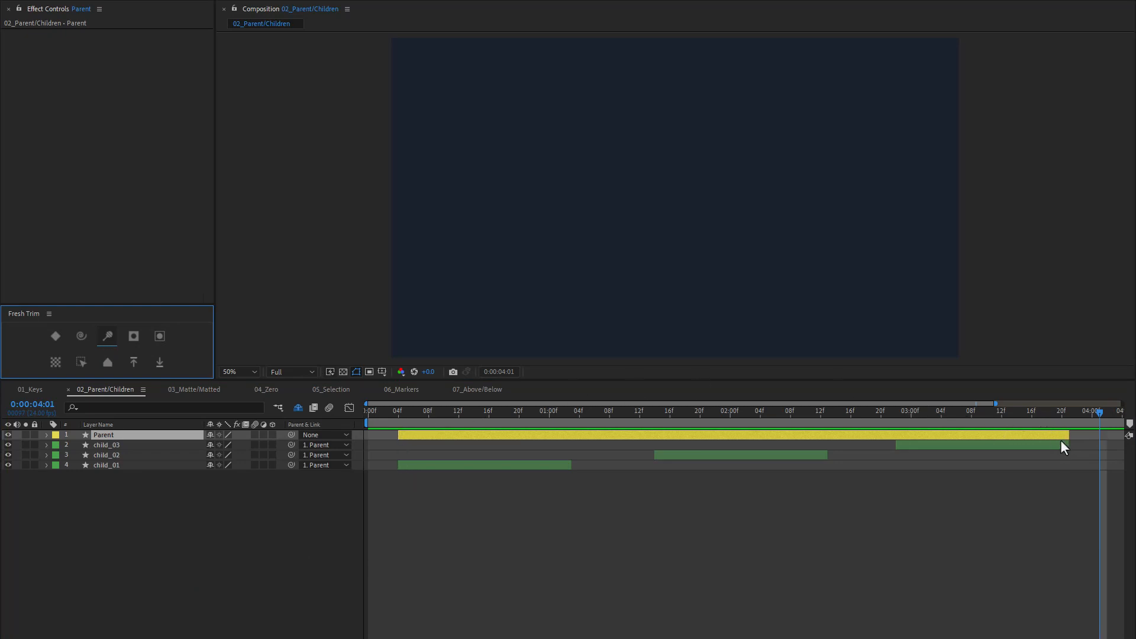
pyautogui.moveTo(619, 448)
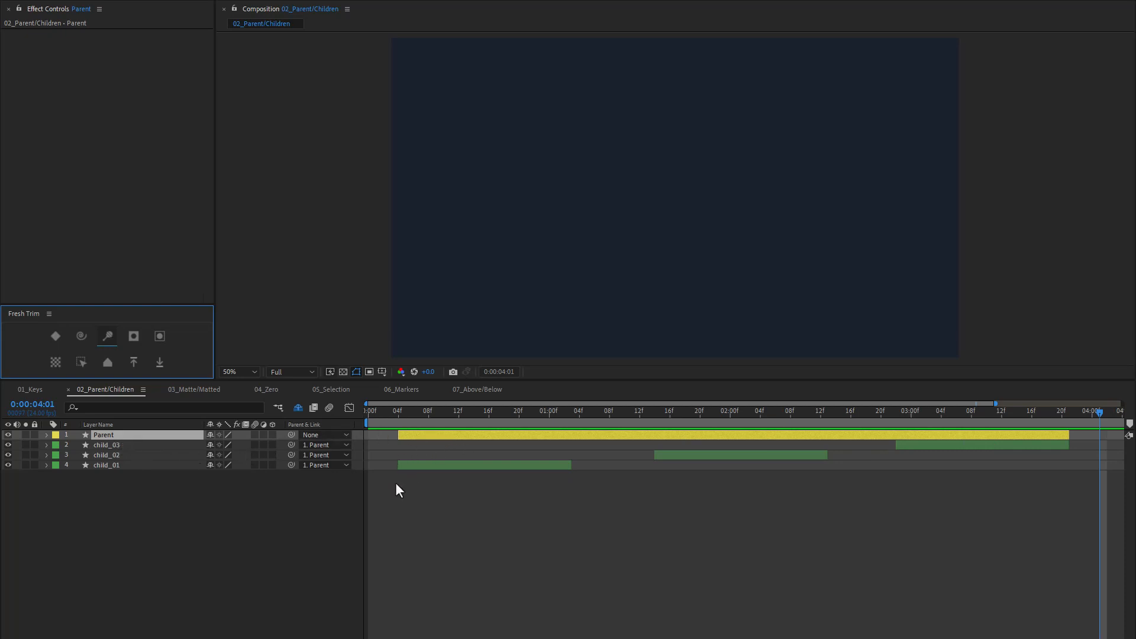
pyautogui.click(195, 390)
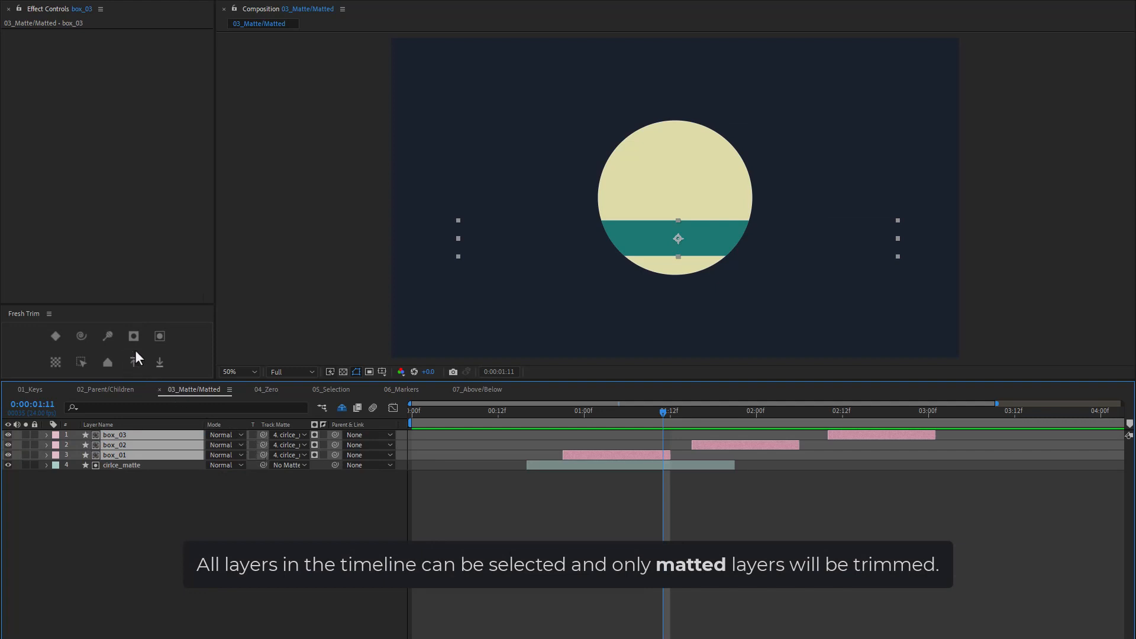
# Step: Trim box_01–box_03 to the circle matte, then undo that trim
pyautogui.click(132, 336)
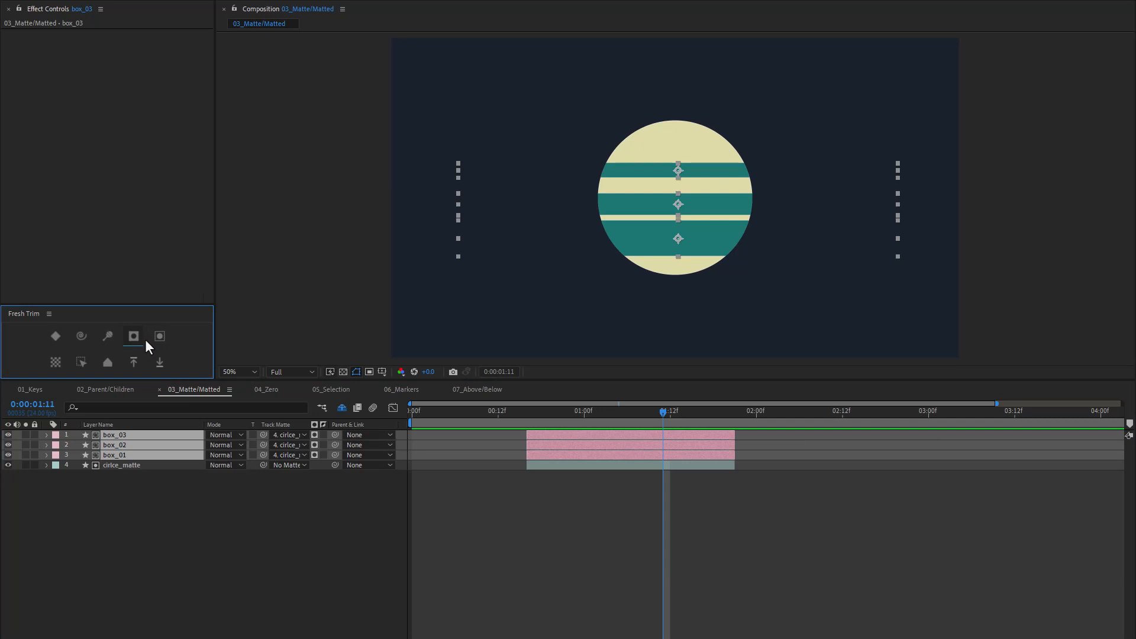
pyautogui.moveTo(148, 354)
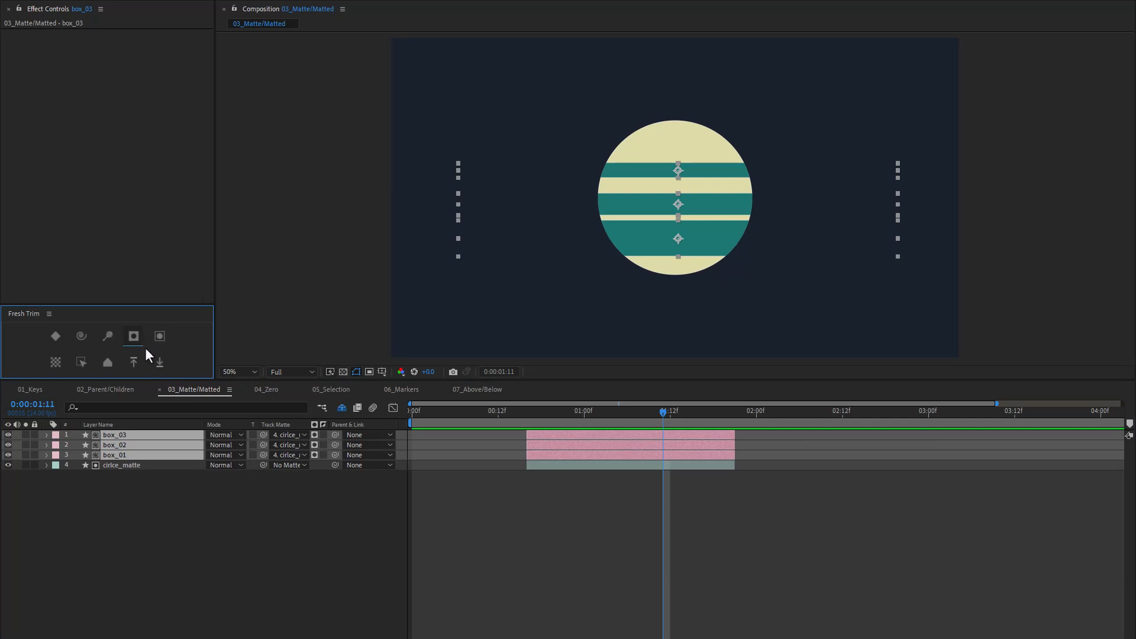
pyautogui.click(159, 336)
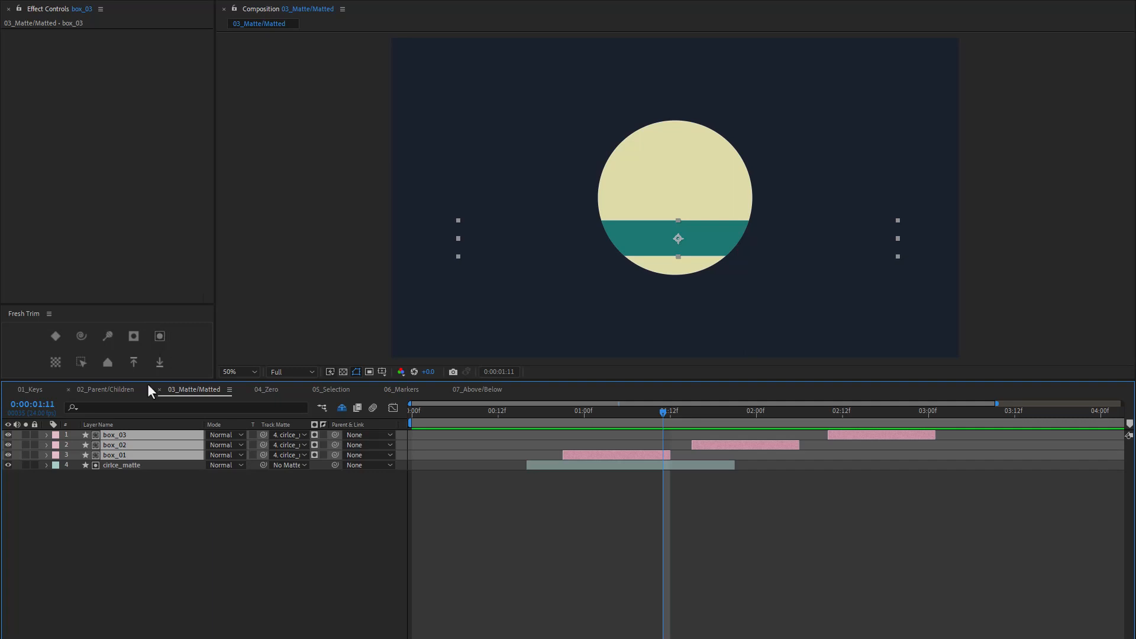
# Step: Apply Trim to Matted to circle_matte so it spans box_01 through box_03
pyautogui.click(120, 465)
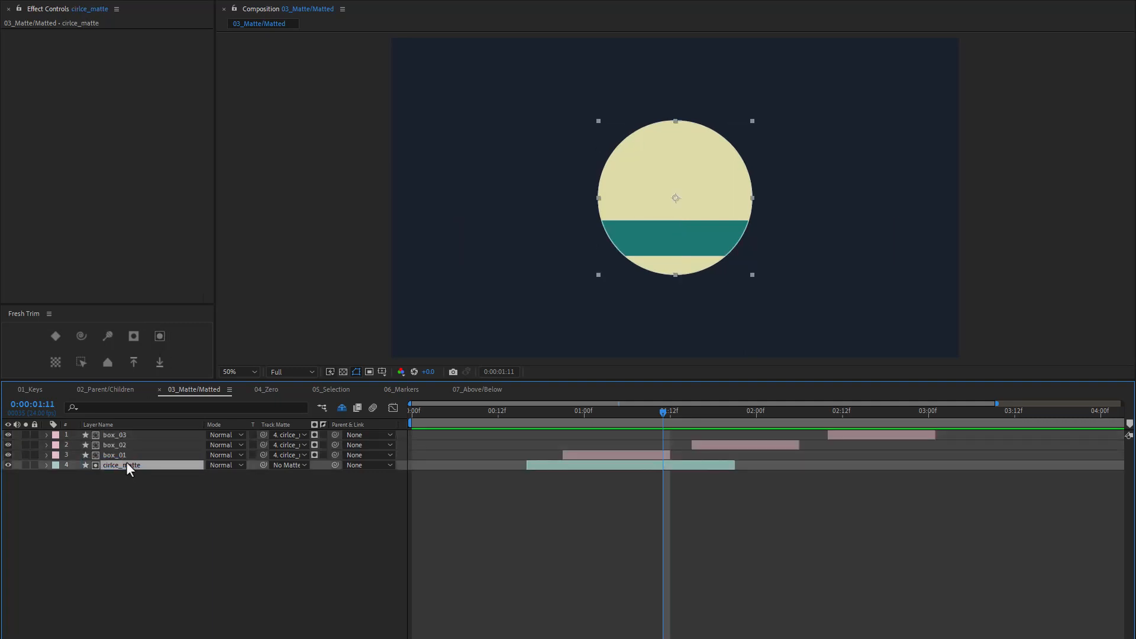
pyautogui.click(159, 335)
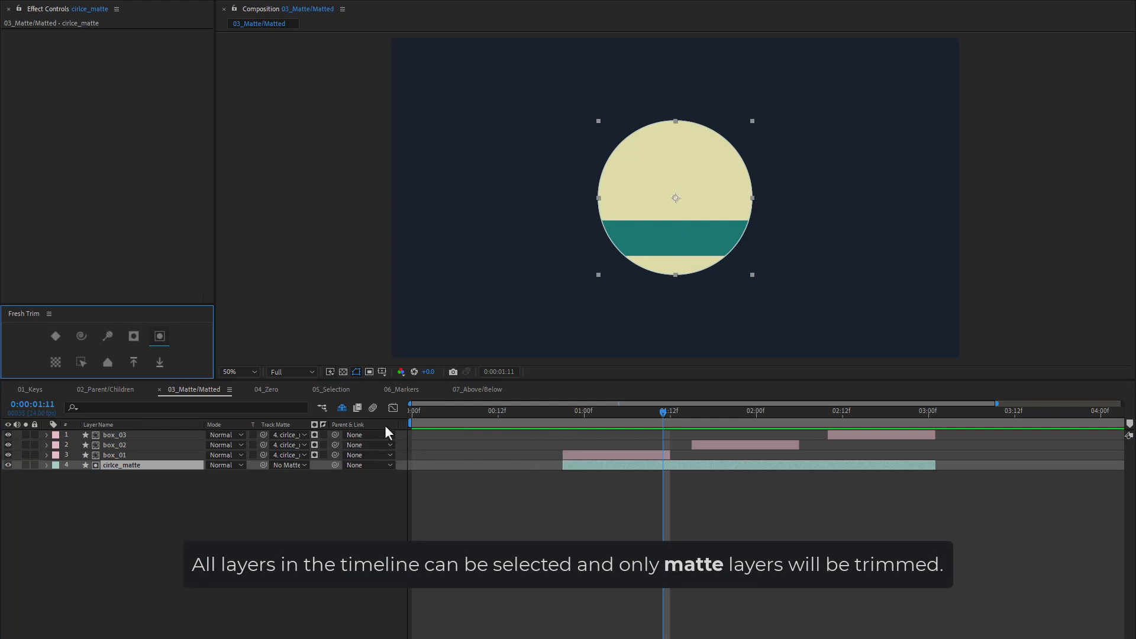
pyautogui.moveTo(930, 448)
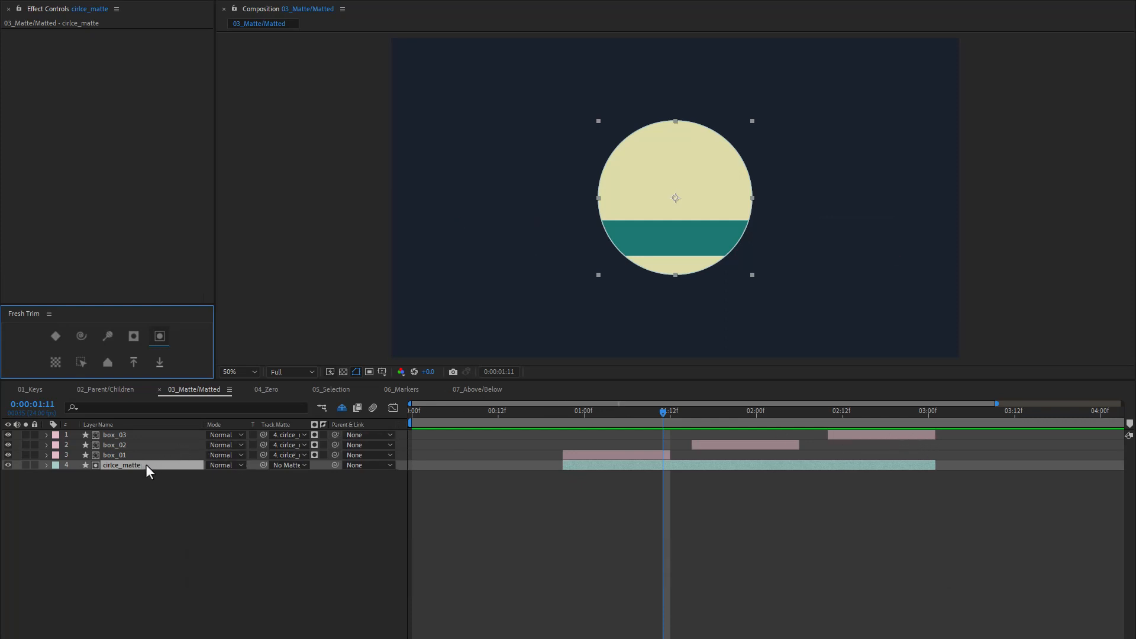
pyautogui.moveTo(151, 474)
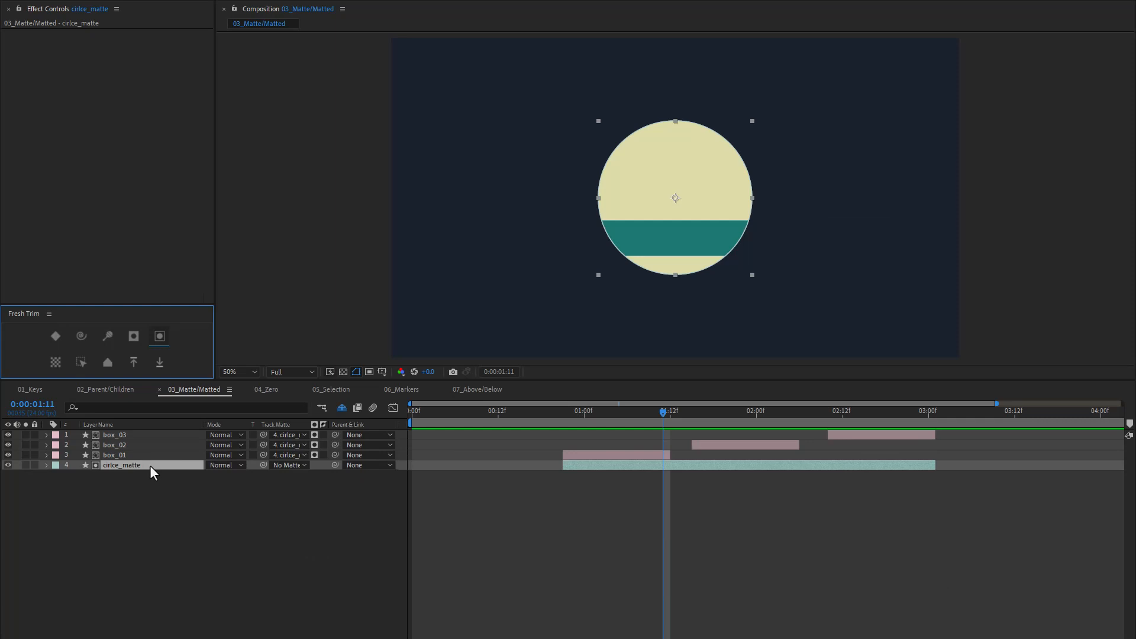
pyautogui.moveTo(147, 438)
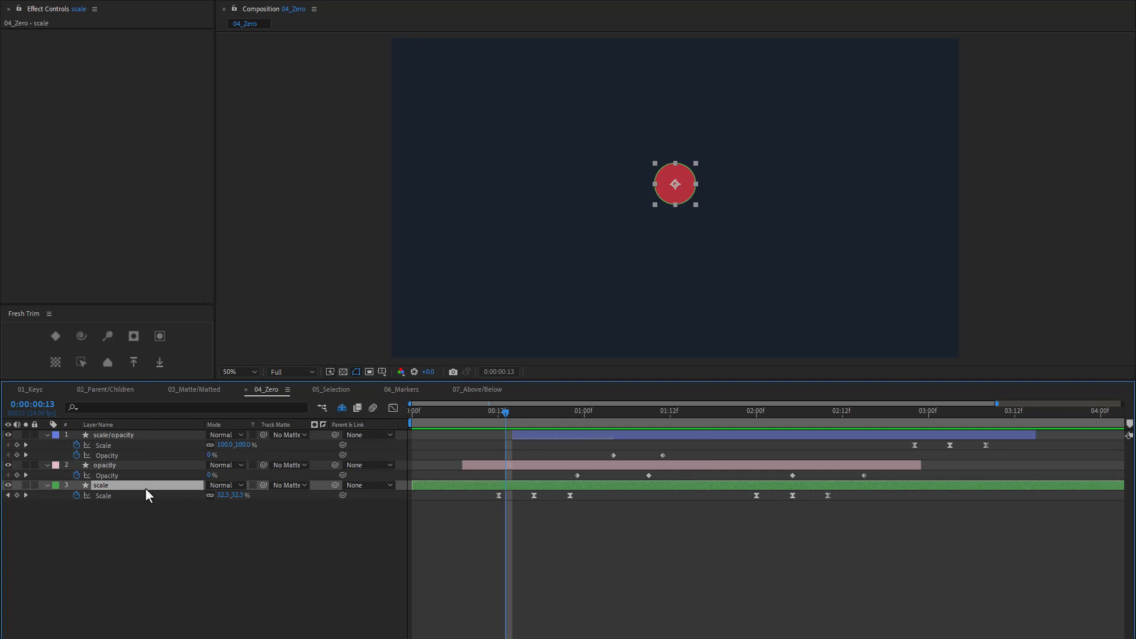
pyautogui.moveTo(507, 423)
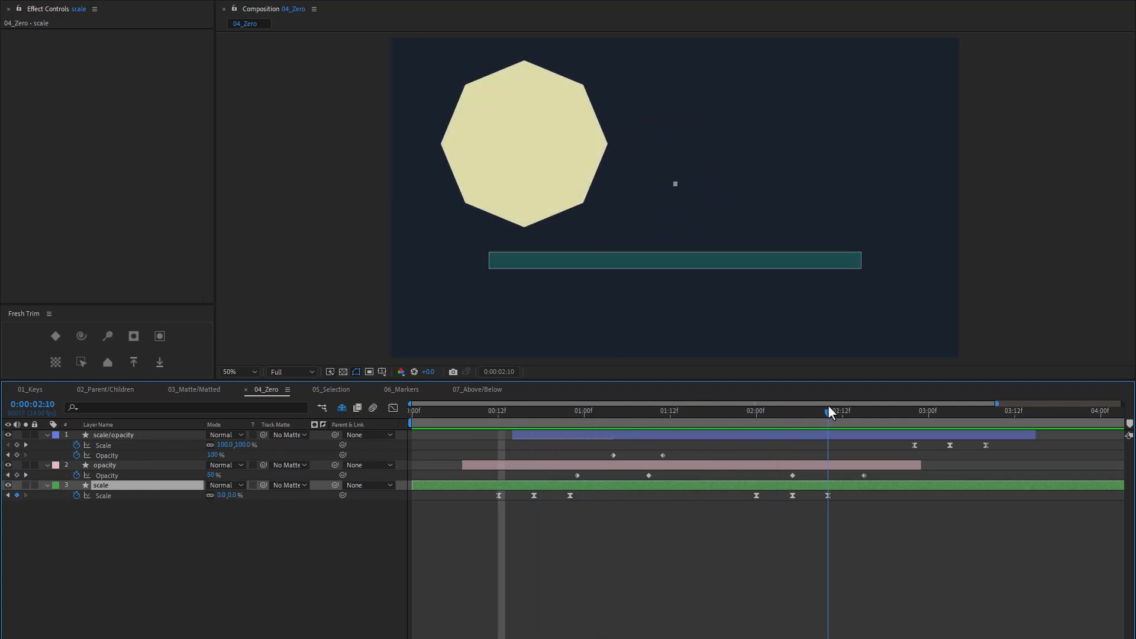
# Step: Select the opacity layer in 04_Zero and scrub the current time toward 02:15
pyautogui.click(475, 411)
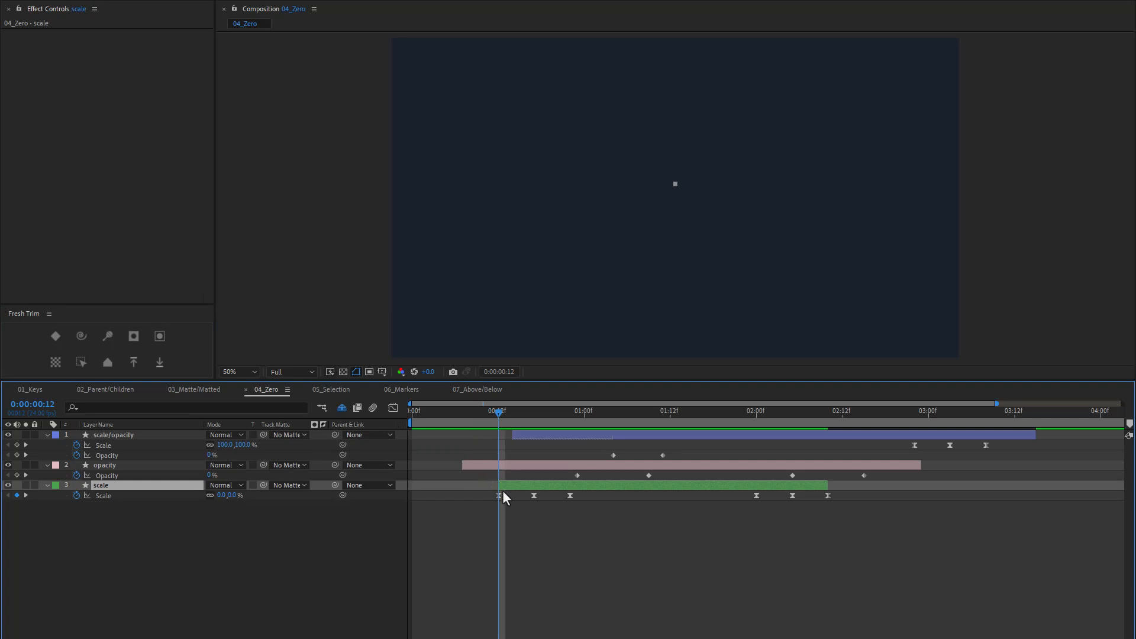
pyautogui.moveTo(732, 420)
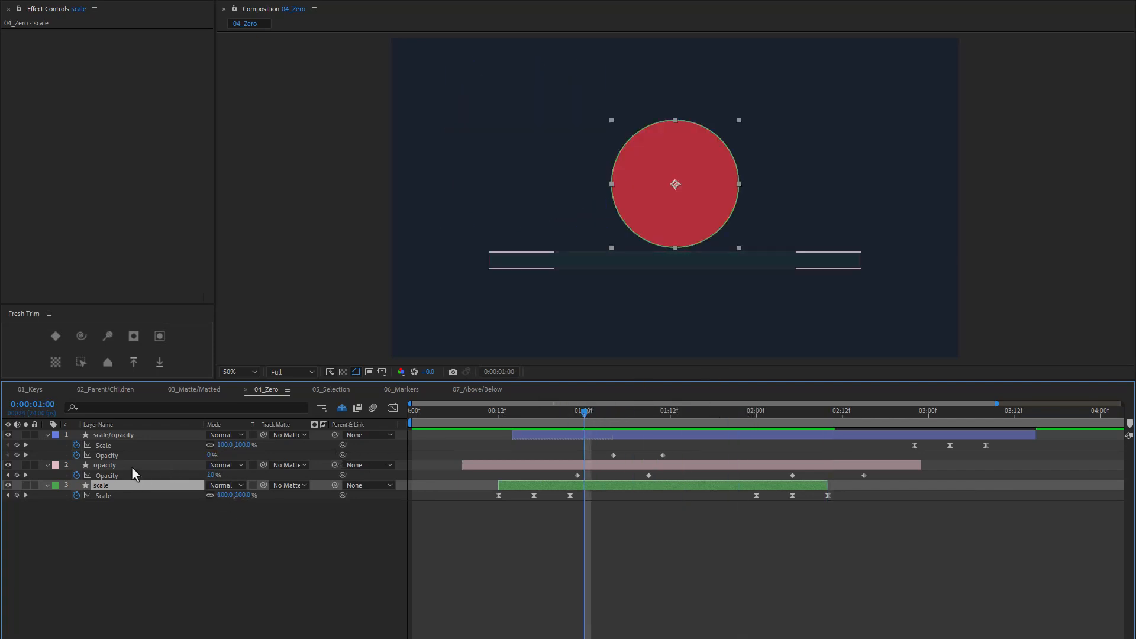
pyautogui.click(104, 464)
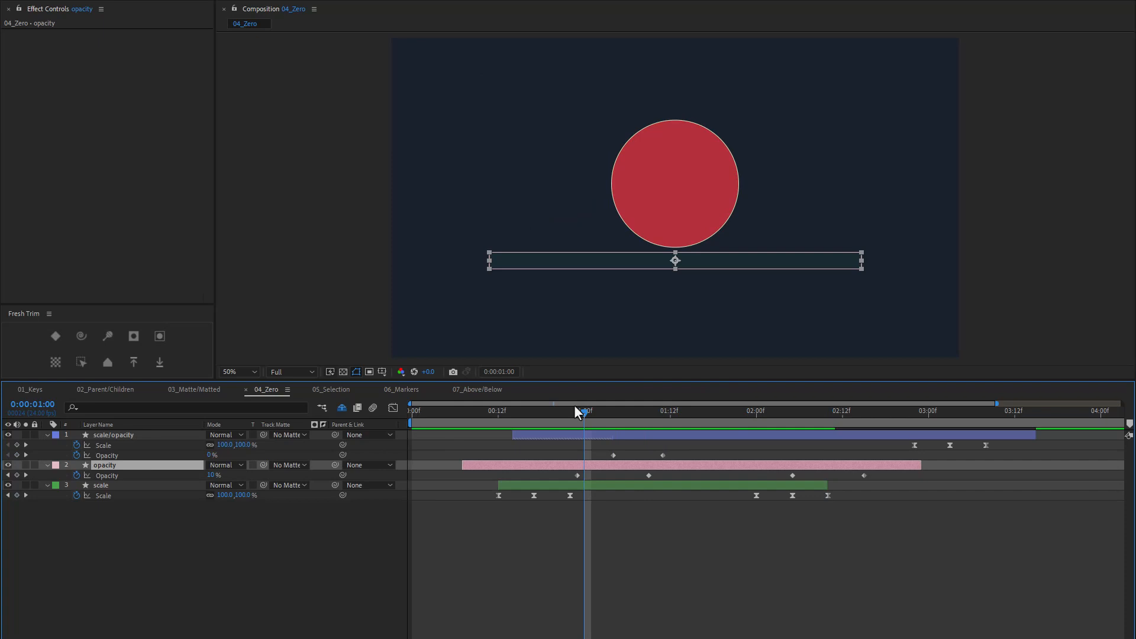
pyautogui.moveTo(587, 410); pyautogui.dragTo(576, 410)
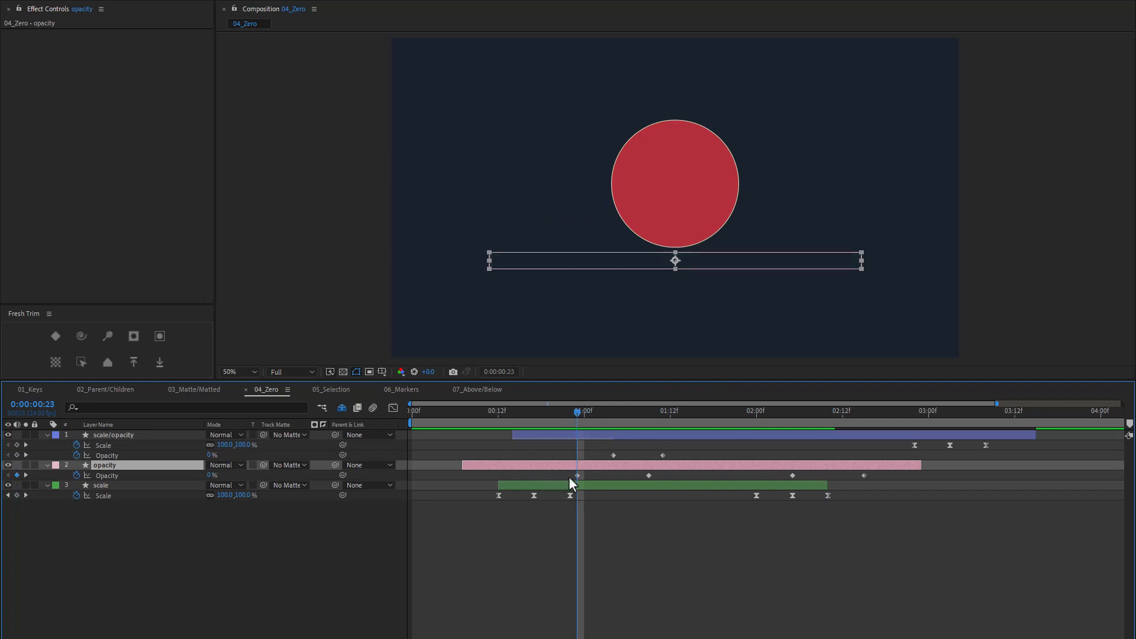
pyautogui.moveTo(787, 418)
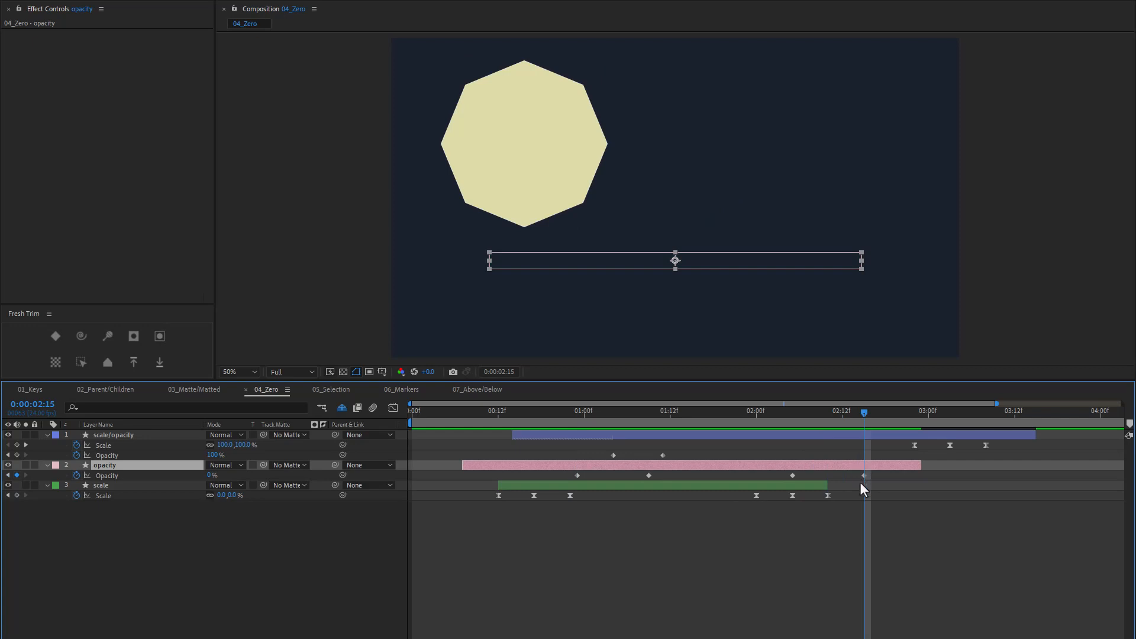
pyautogui.moveTo(174, 489)
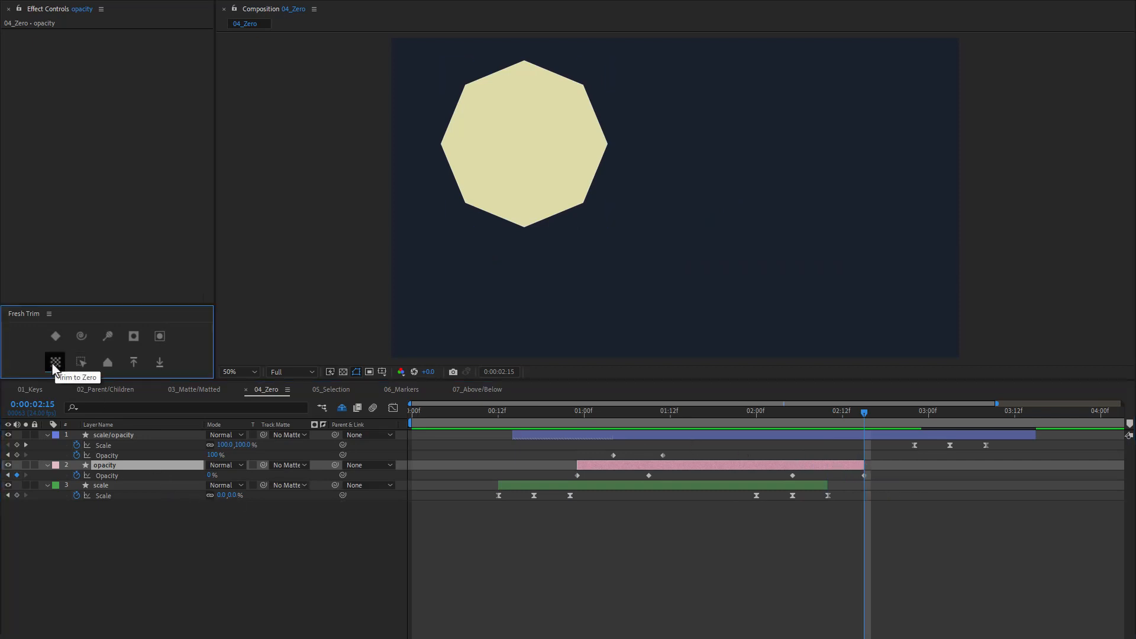
pyautogui.moveTo(227, 376)
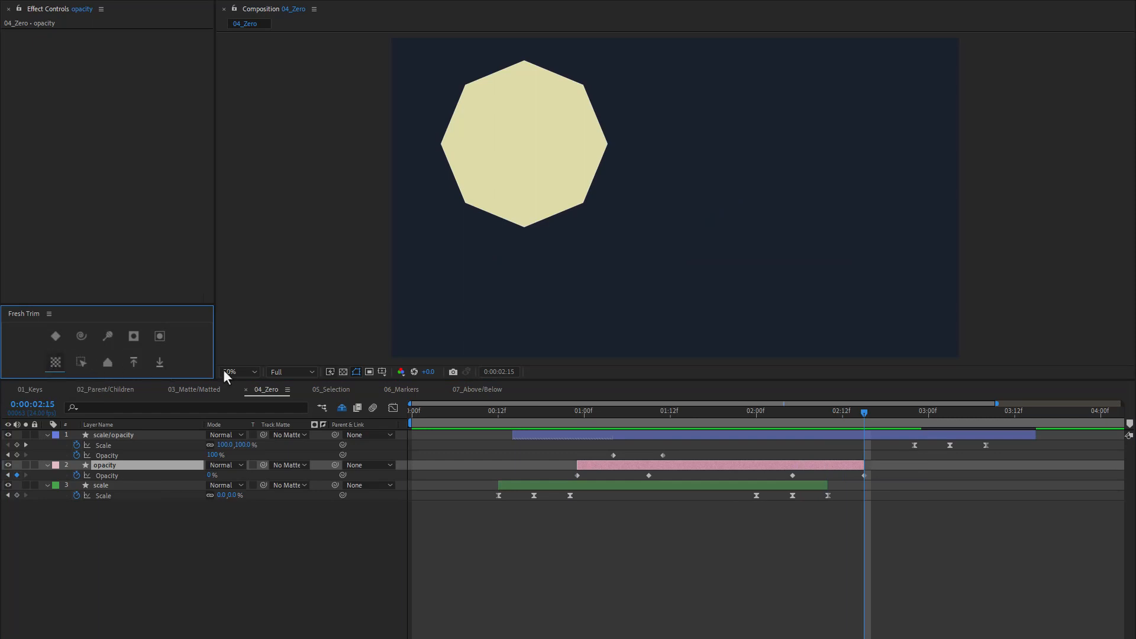
# Step: Select the scale/opacity layer and set the current time to about 3:08
pyautogui.click(628, 411)
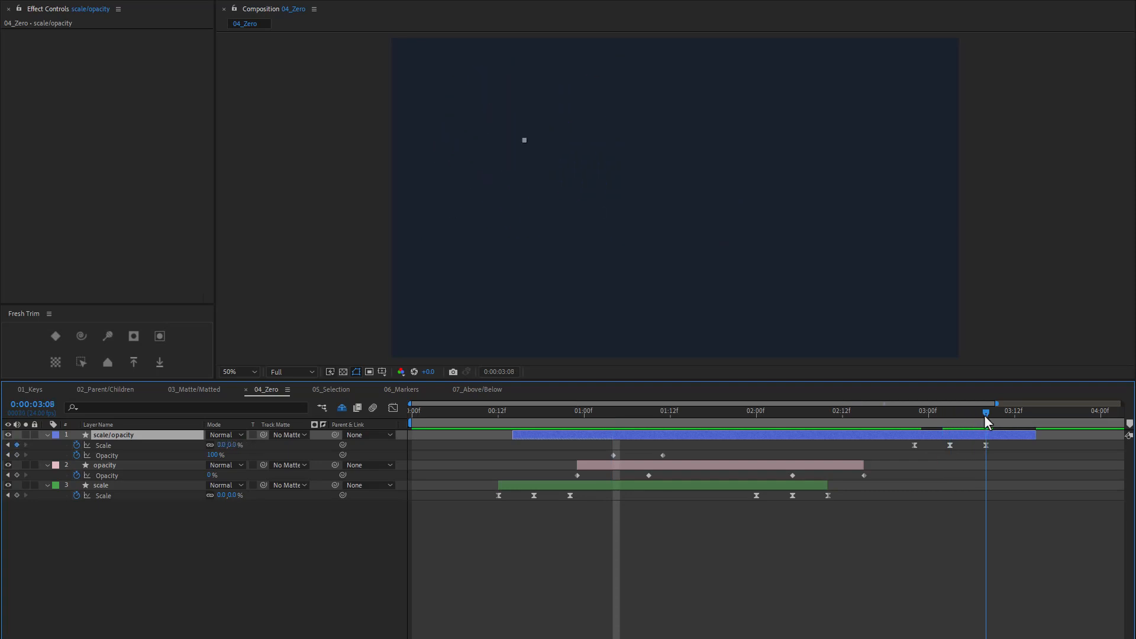
pyautogui.moveTo(987, 403); pyautogui.dragTo(973, 404)
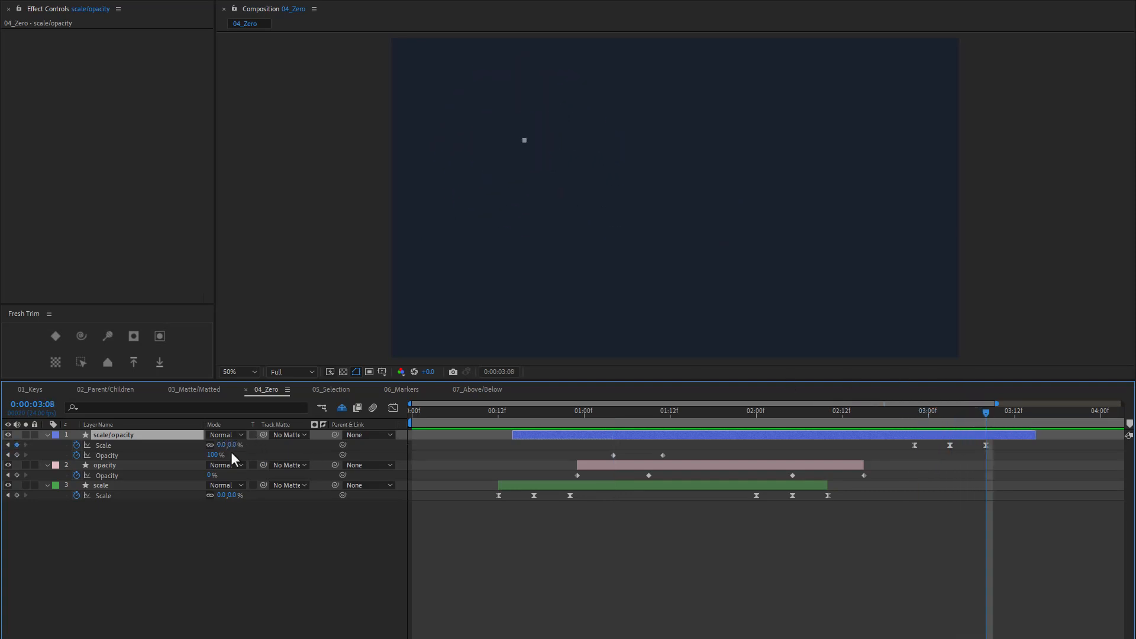
pyautogui.moveTo(90, 393)
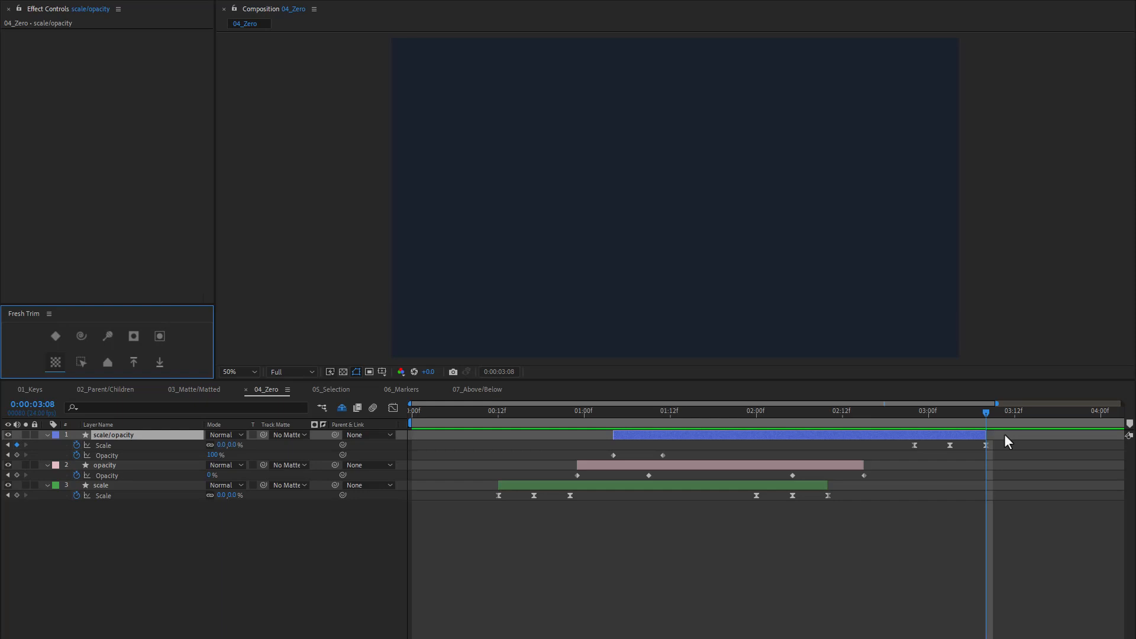
pyautogui.moveTo(168, 517)
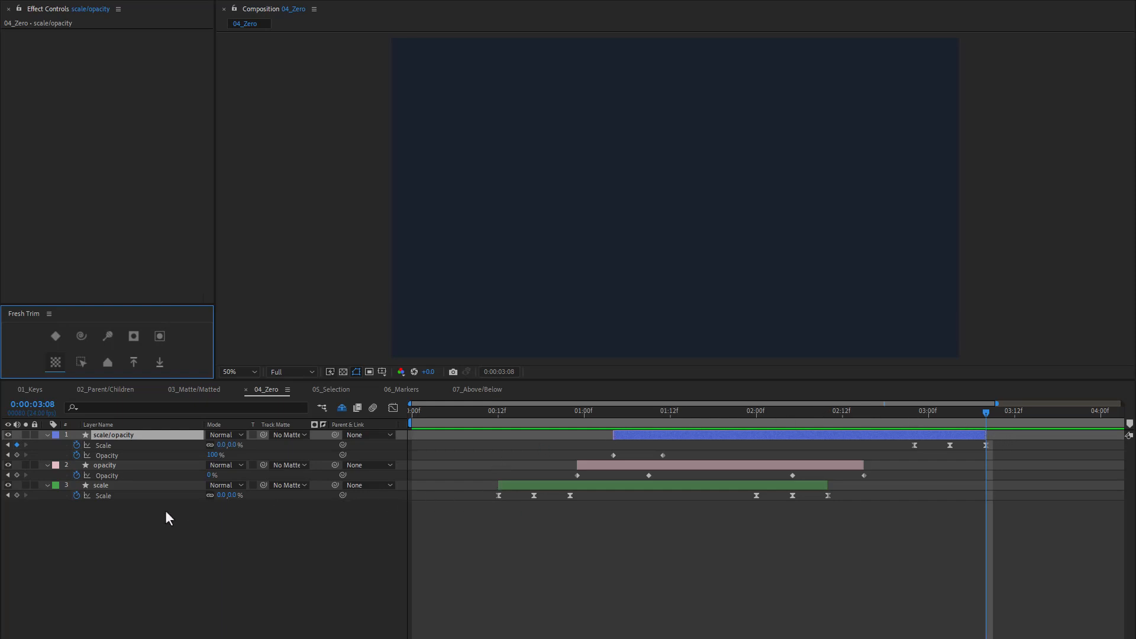
pyautogui.moveTo(112, 490)
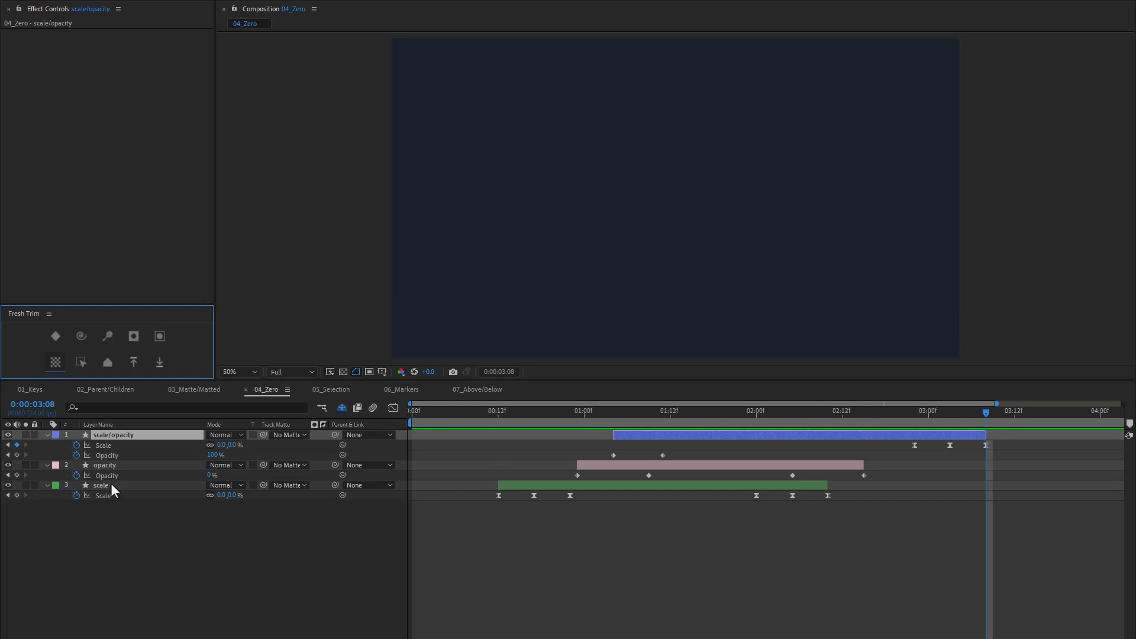
pyautogui.moveTo(110, 471)
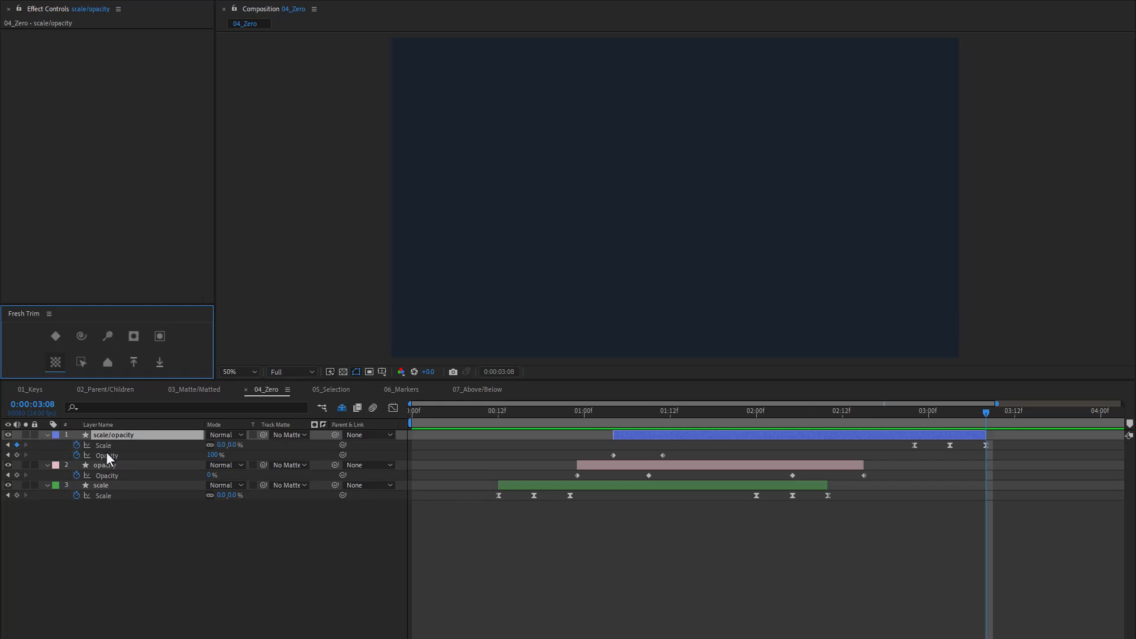
pyautogui.moveTo(152, 384)
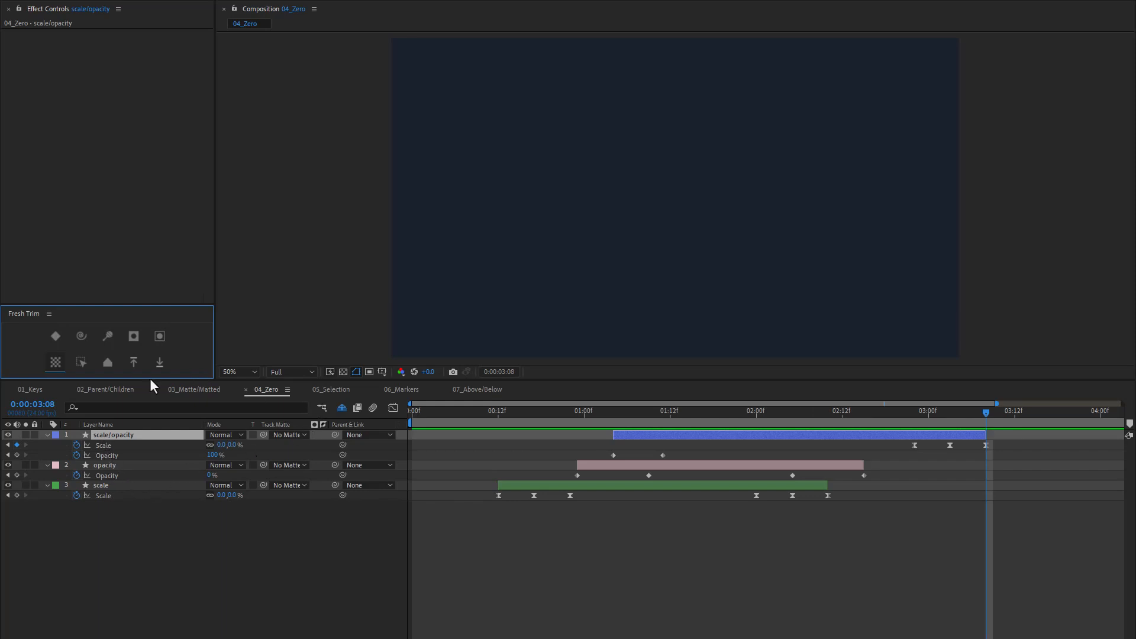
pyautogui.moveTo(81, 362)
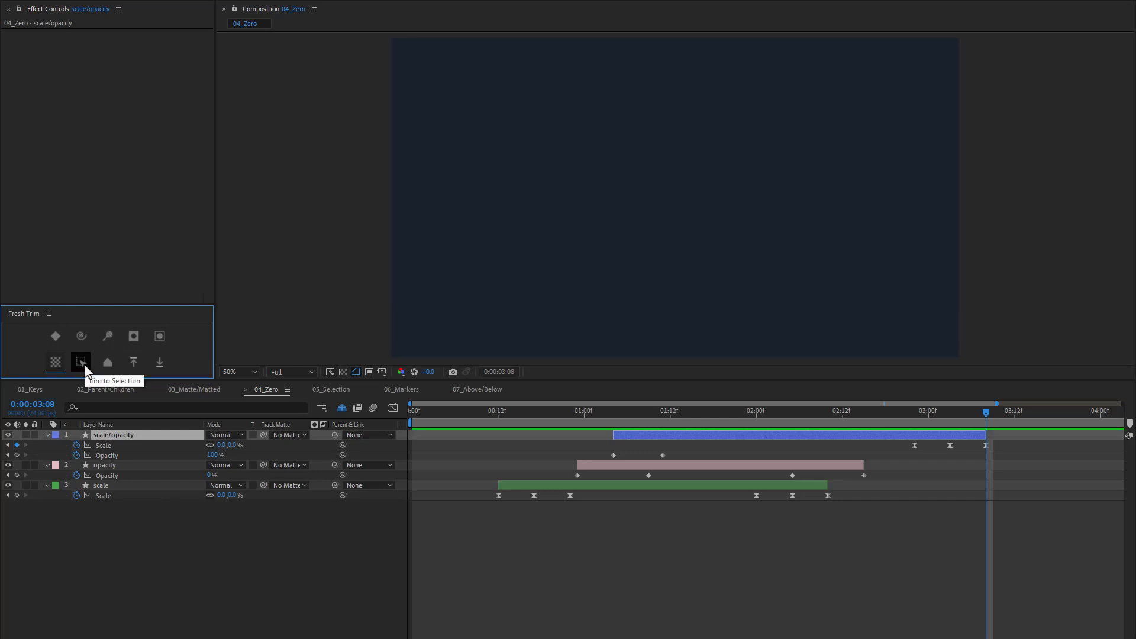
# Step: Switch to 05_Selection and select the layers from square down to box_01
pyautogui.click(332, 389)
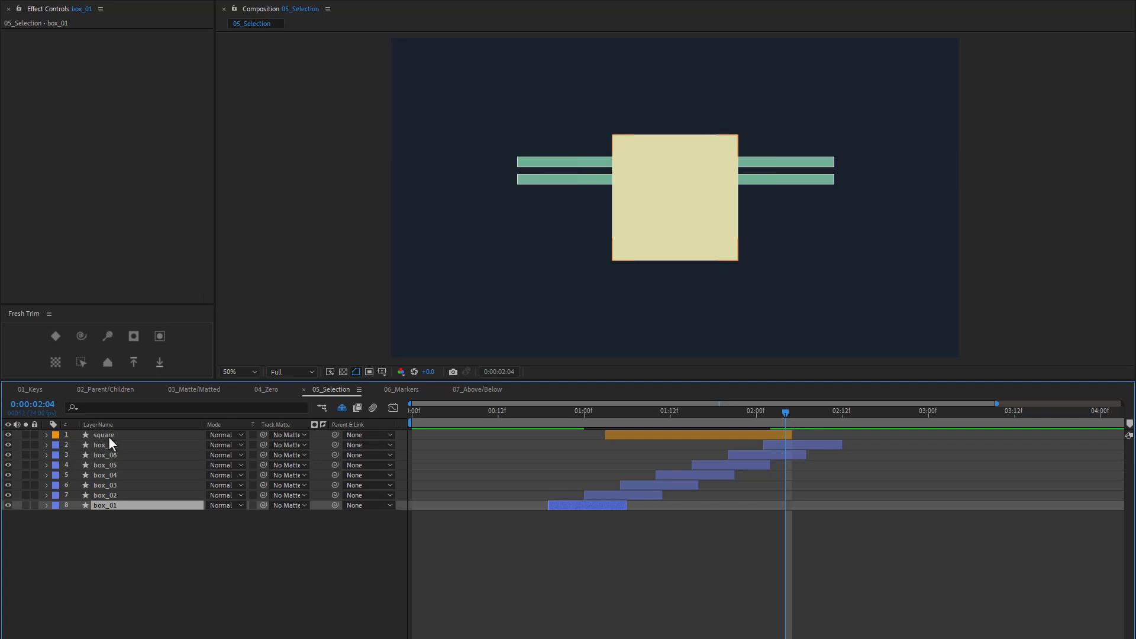
pyautogui.click(103, 435)
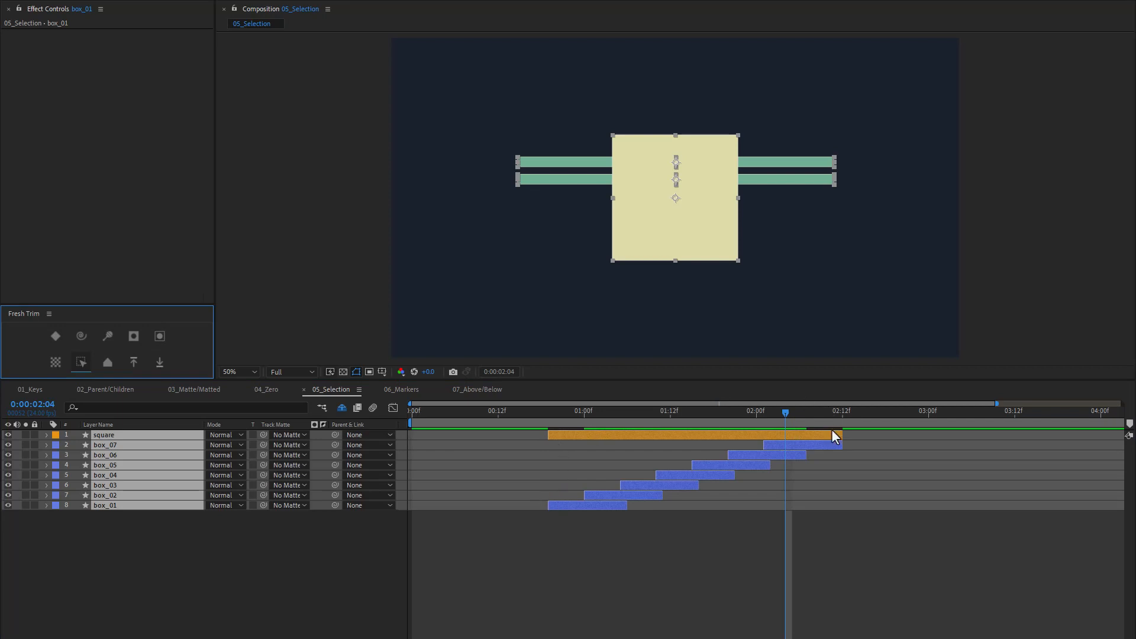
pyautogui.moveTo(806, 442)
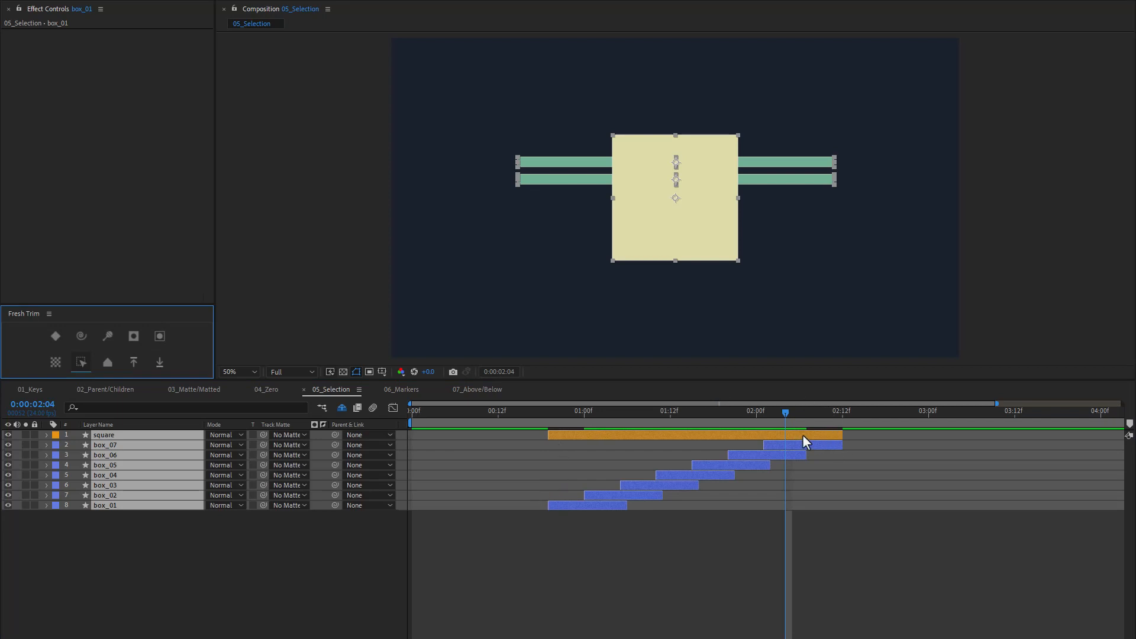
pyautogui.moveTo(159, 524)
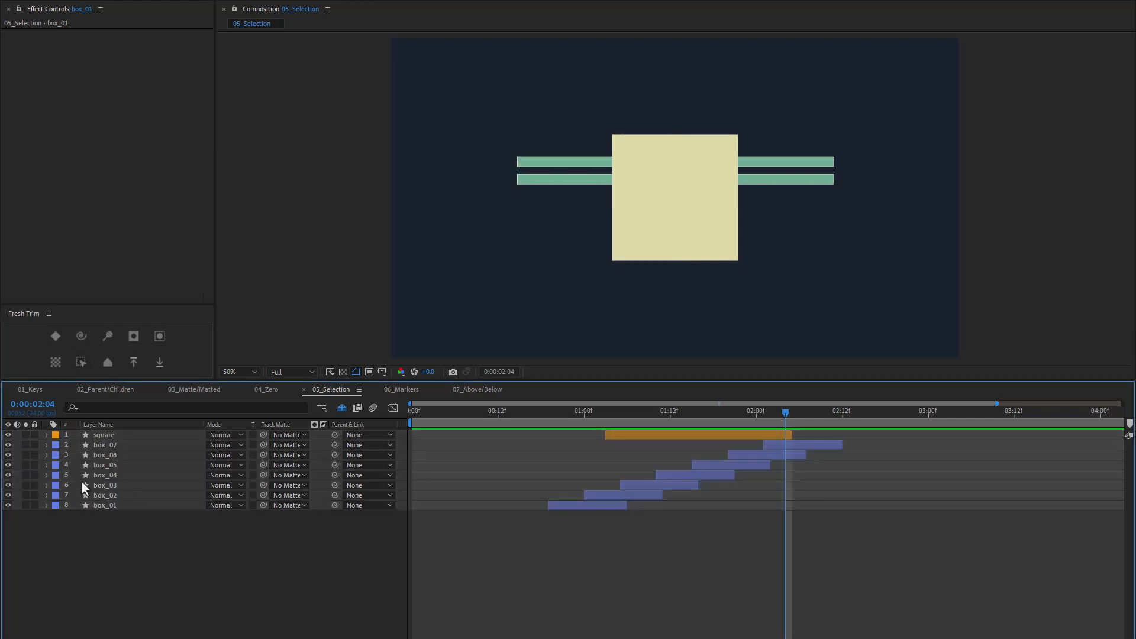
pyautogui.moveTo(107, 494)
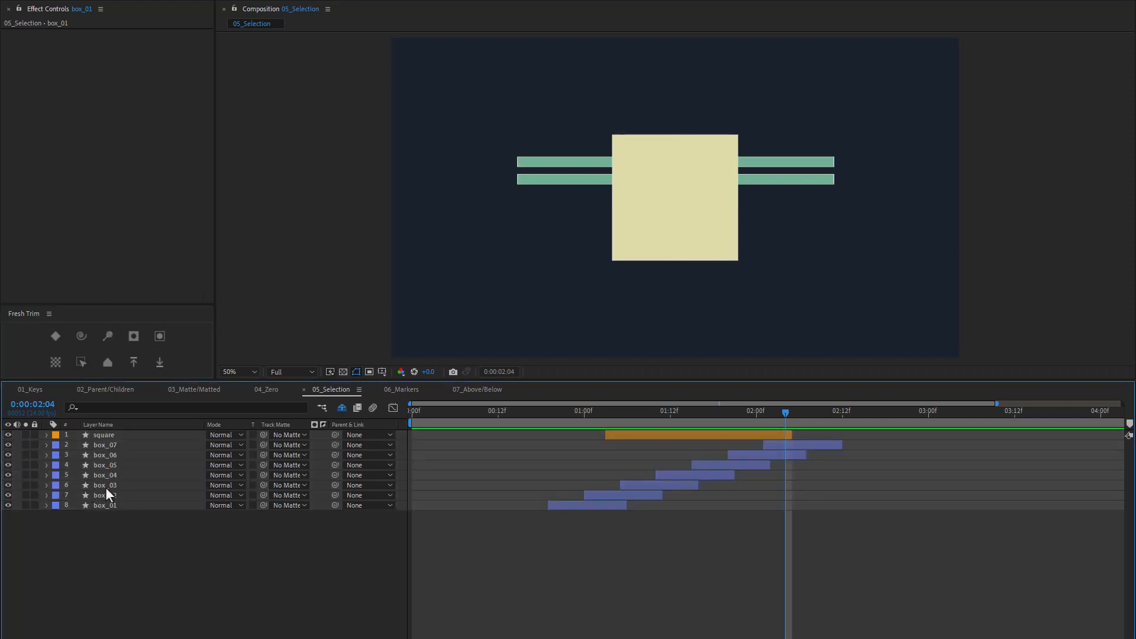
# Step: Select box_02 and add box_05 to the layer selection
pyautogui.click(105, 495)
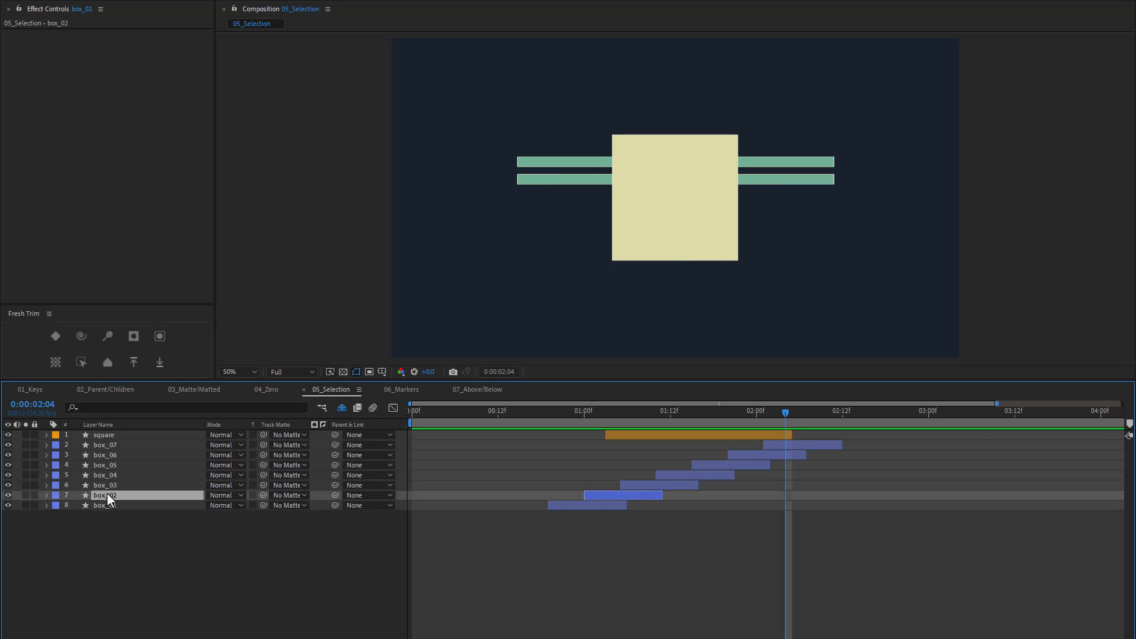
pyautogui.moveTo(110, 469)
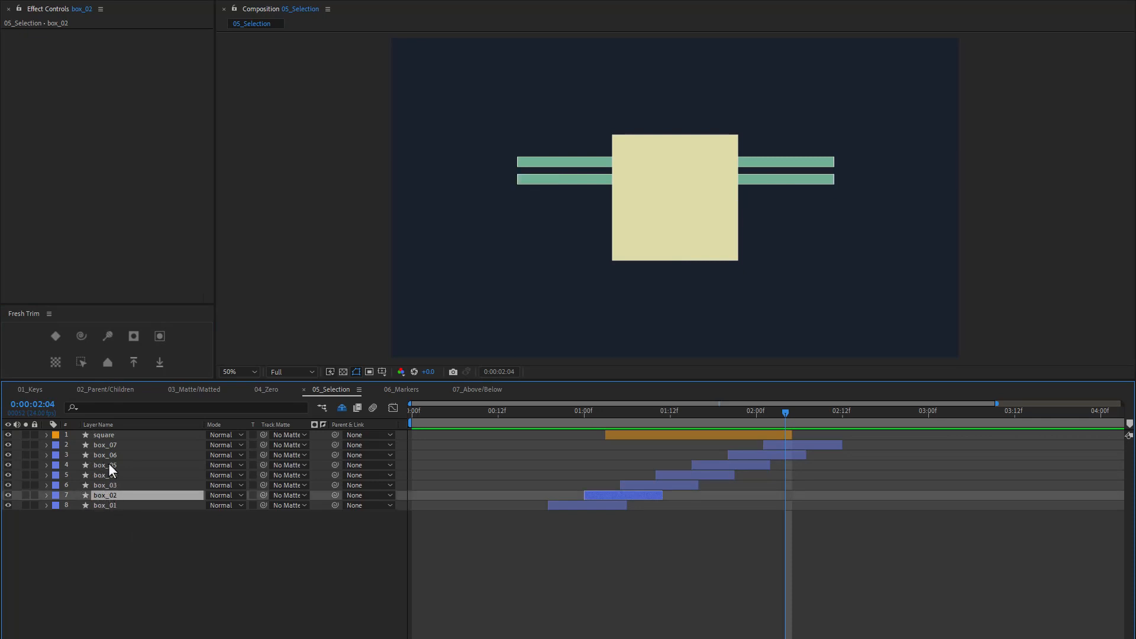
pyautogui.click(105, 445)
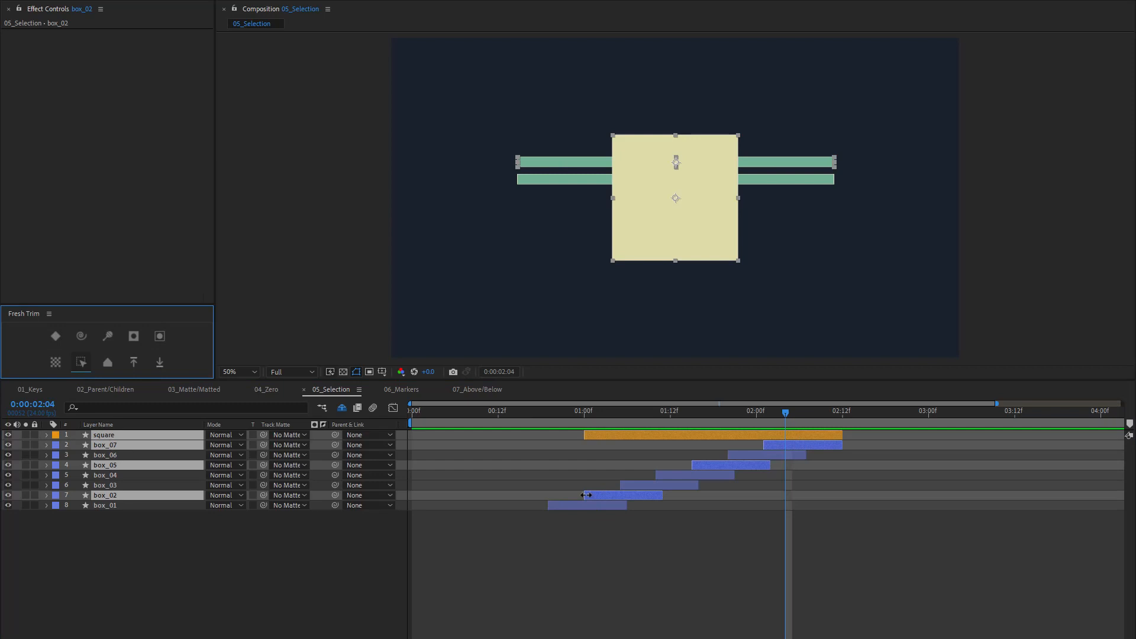
pyautogui.moveTo(830, 449)
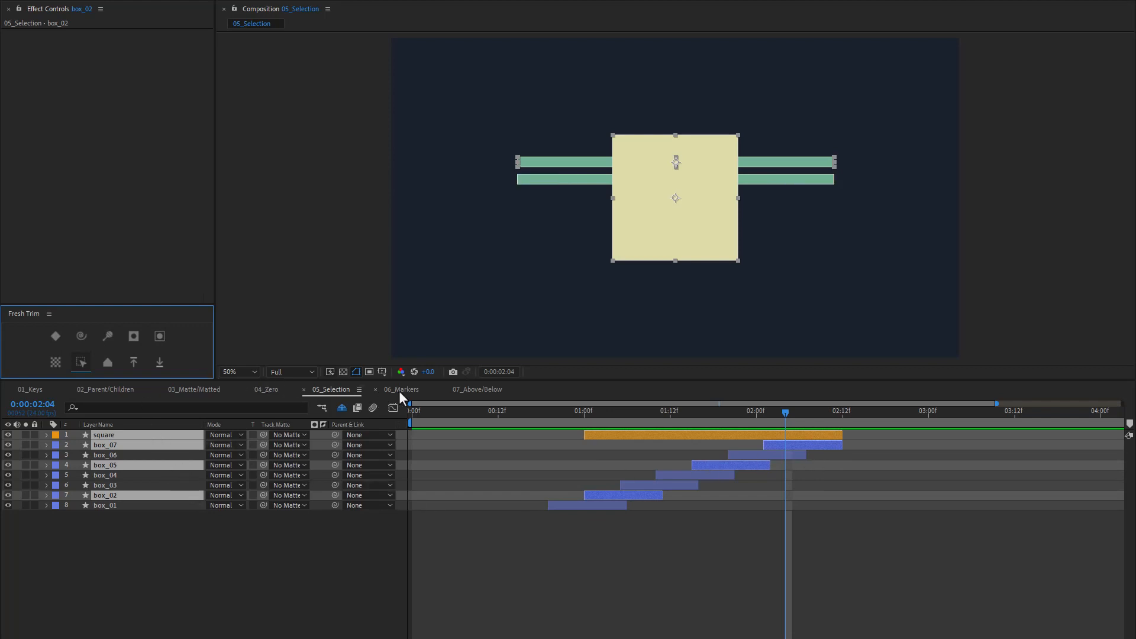
# Step: Visit the 06_Markers comp, then move on to 07_Above/Below
pyautogui.click(400, 389)
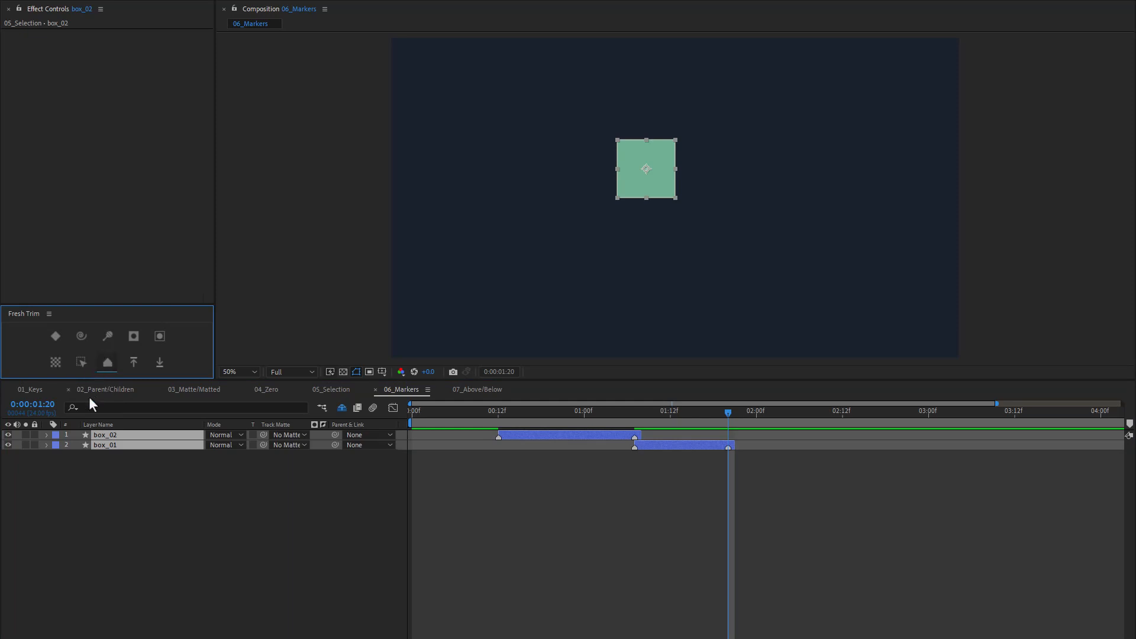
pyautogui.click(477, 389)
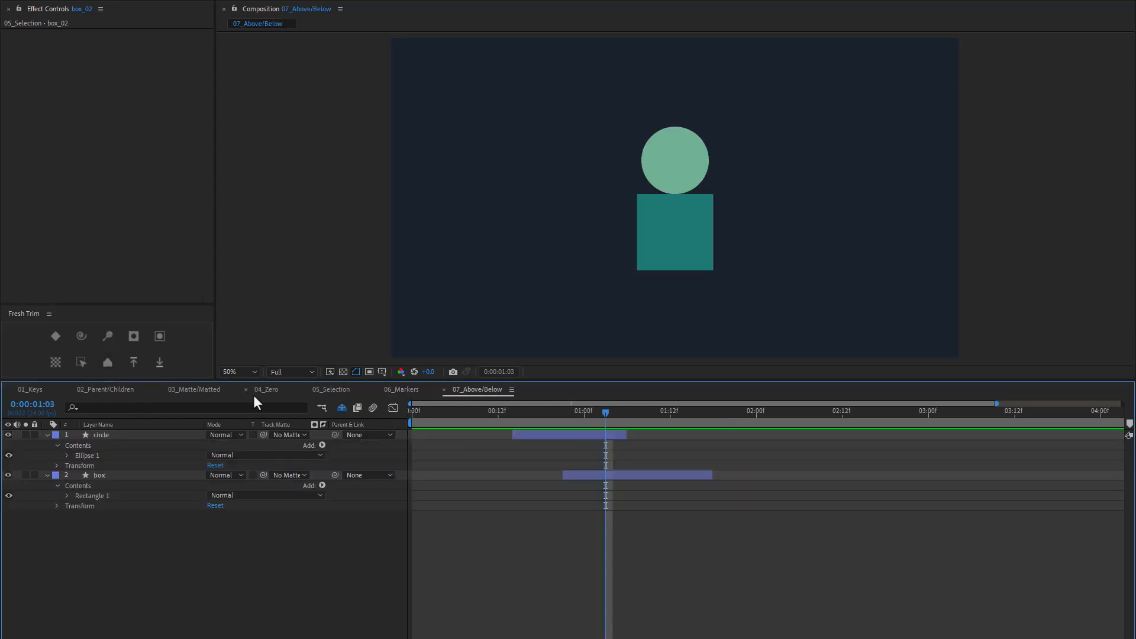
pyautogui.moveTo(133, 362)
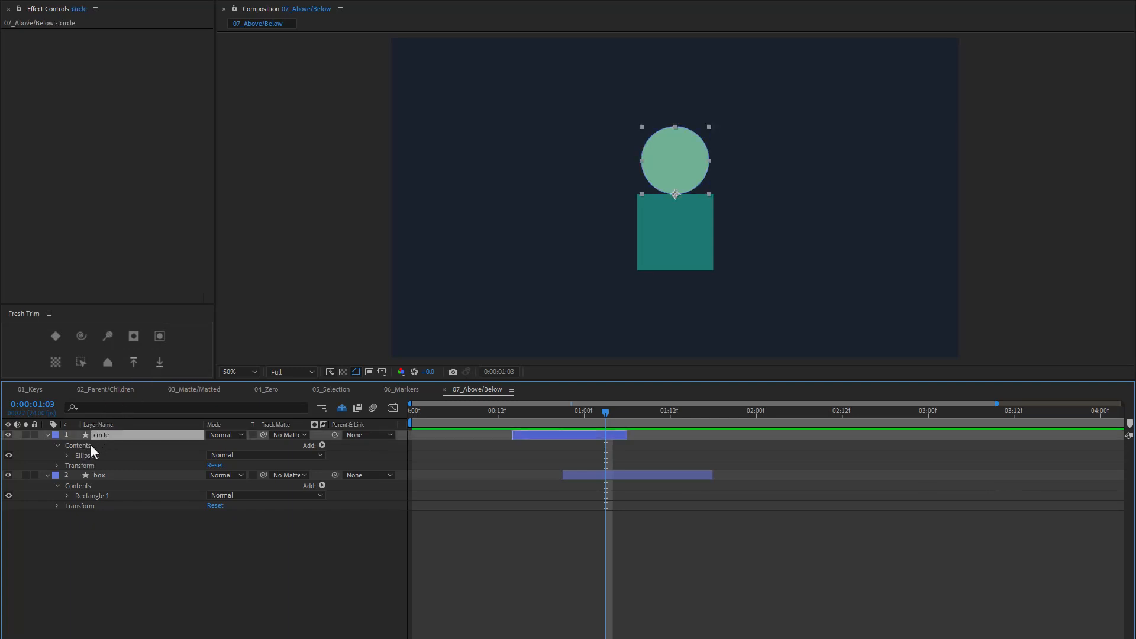
pyautogui.moveTo(107, 444)
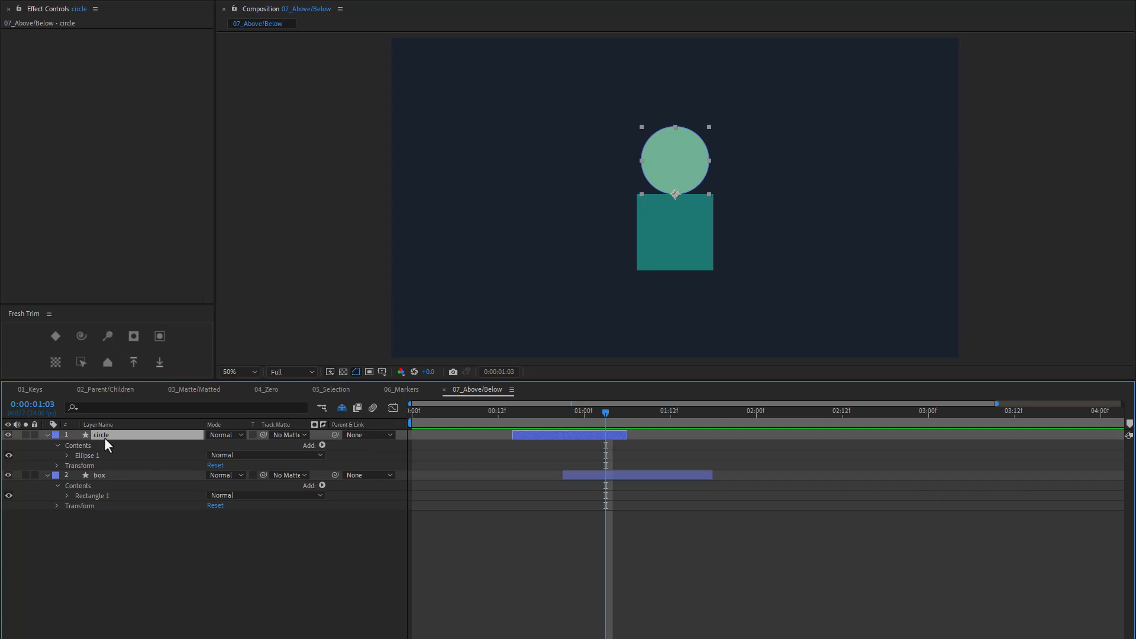
# Step: Trim the box layer to match the time span of the circle layer above
pyautogui.click(159, 362)
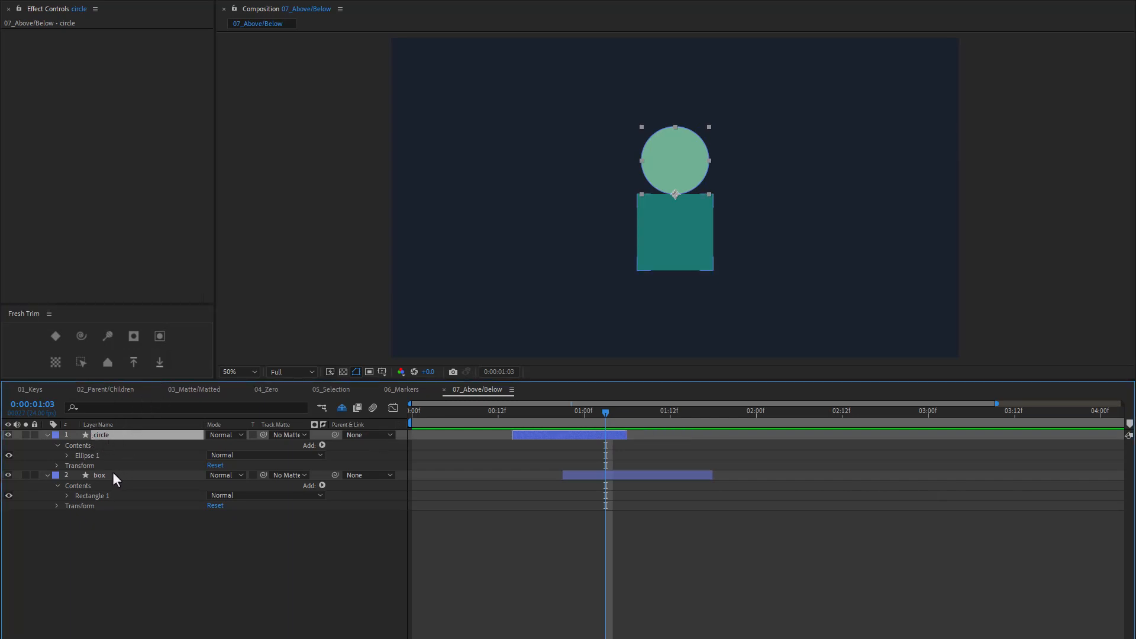
pyautogui.click(99, 474)
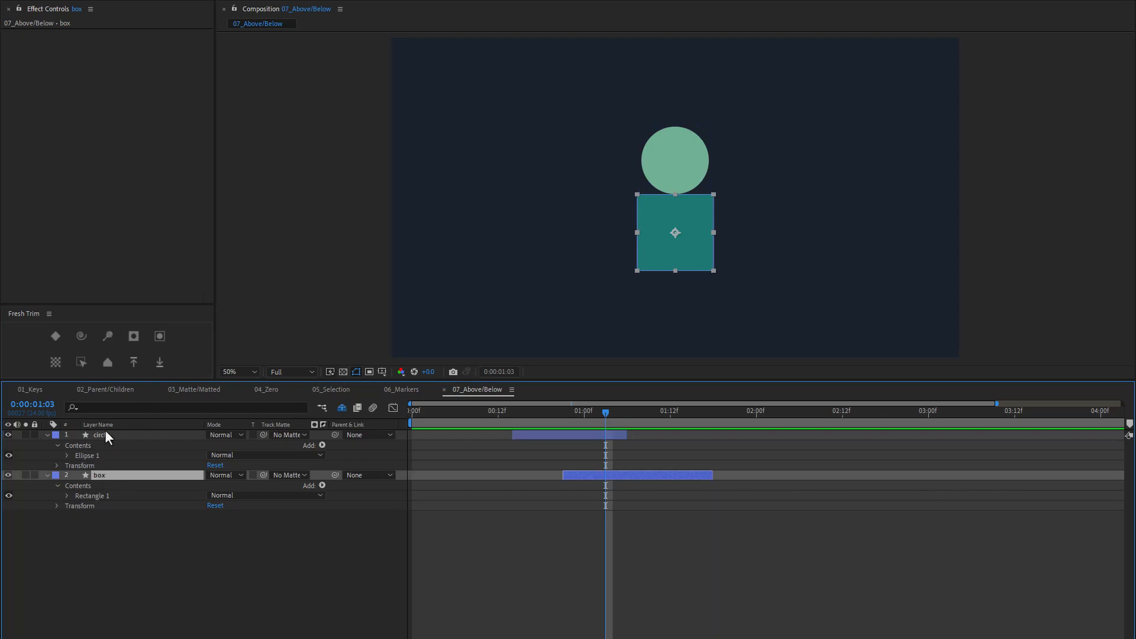
pyautogui.click(133, 362)
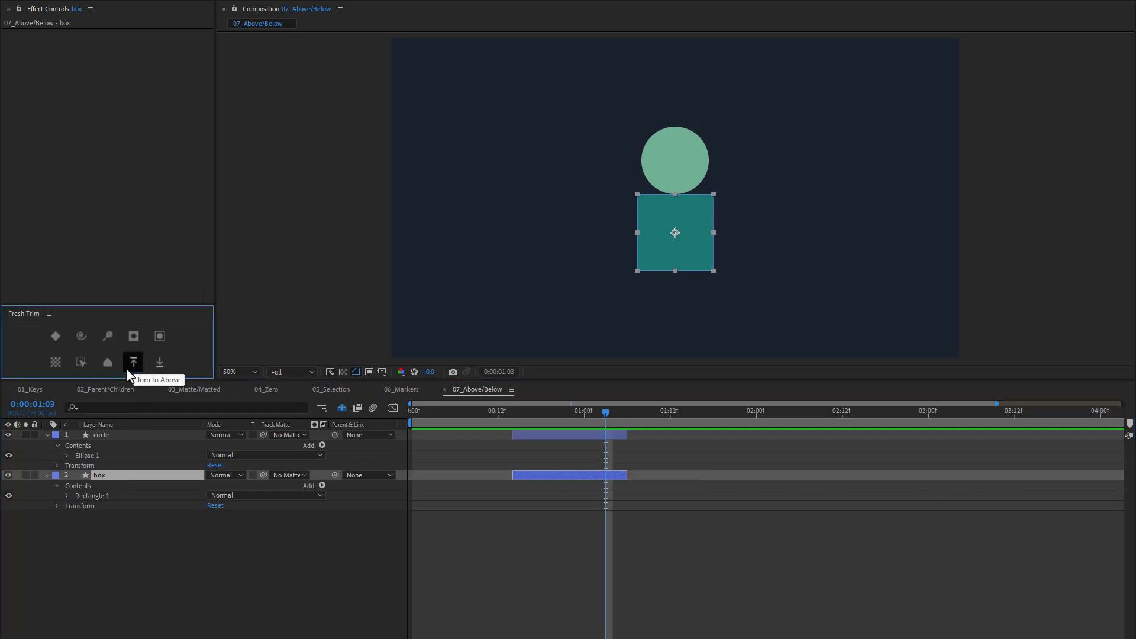